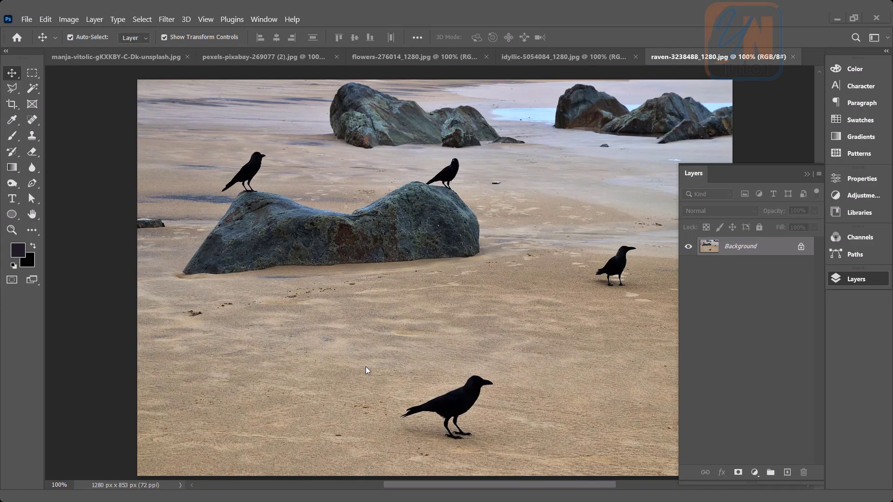
{"action": "mouse_move", "coordinate": [236, 373]}
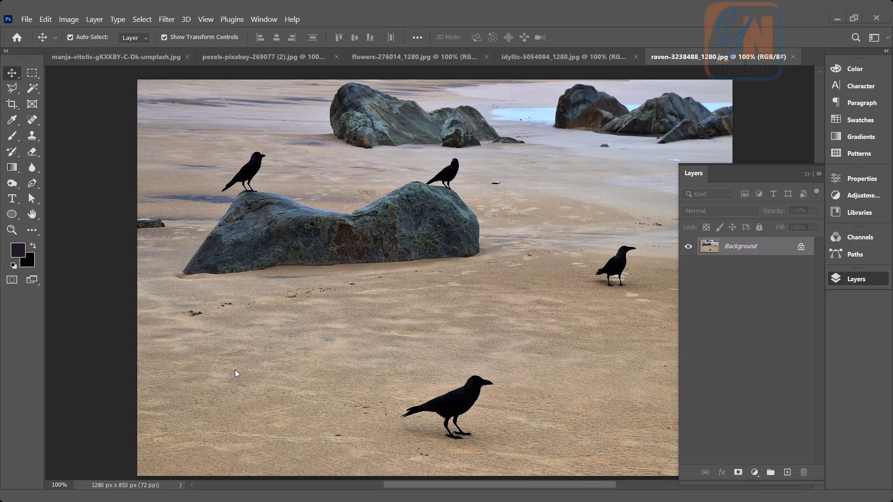
{"action": "mouse_move", "coordinate": [290, 387]}
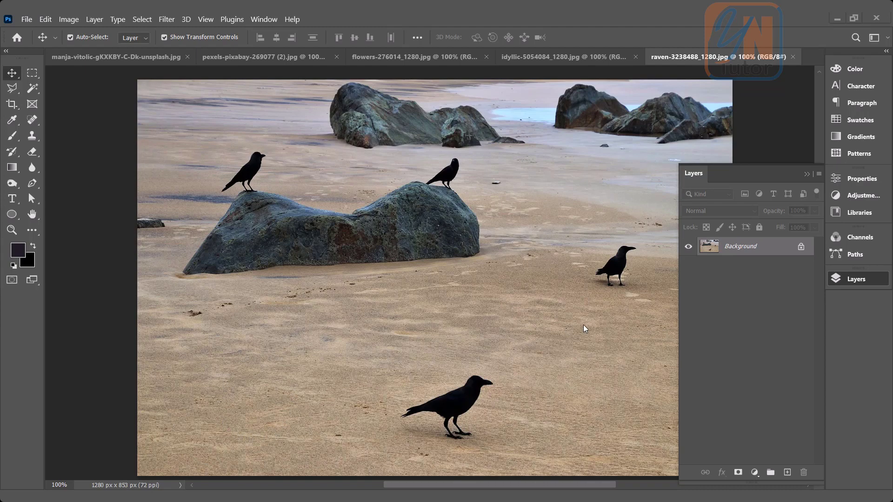
{"action": "mouse_move", "coordinate": [40, 148]}
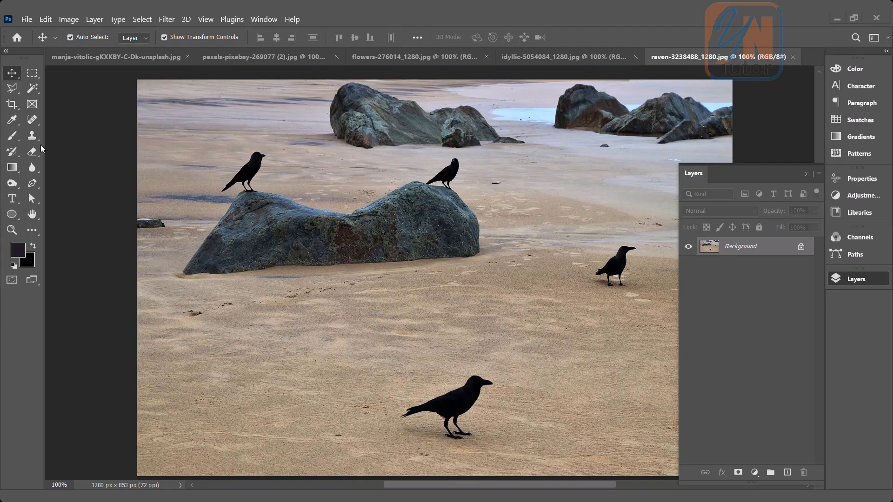
{"action": "mouse_move", "coordinate": [32, 134]}
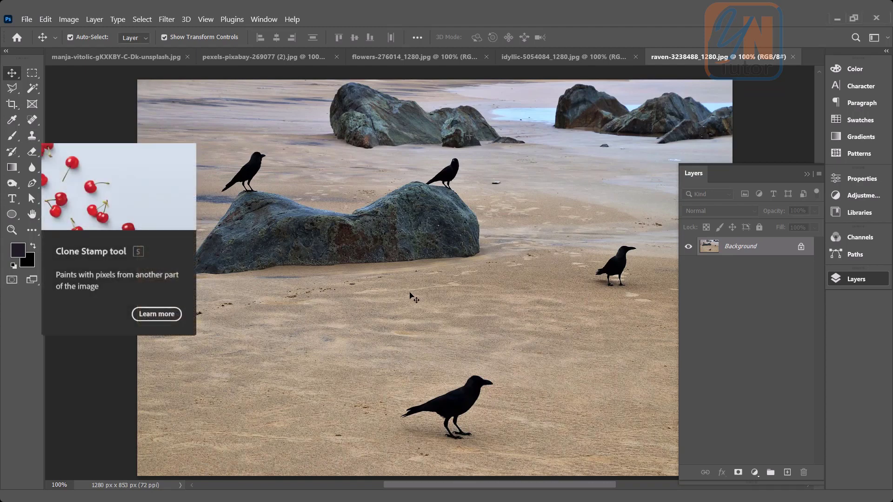
{"action": "mouse_move", "coordinate": [585, 156]}
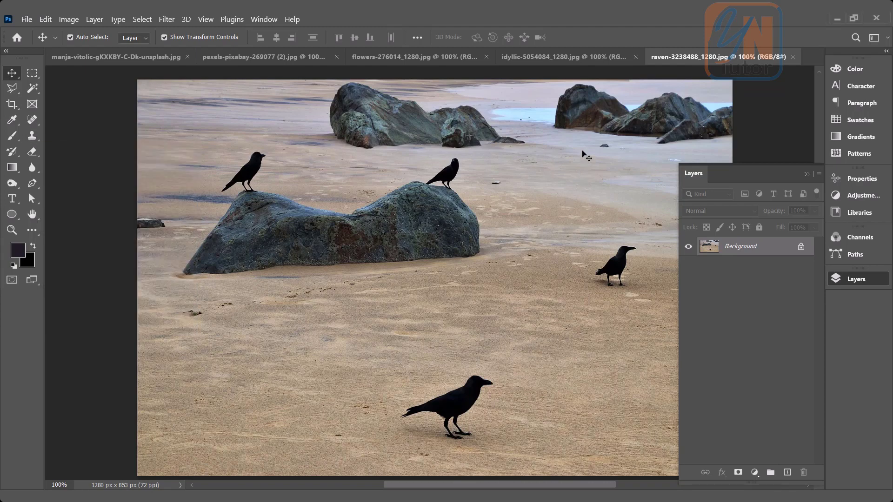
Step: Activate the Clone Stamp tool in the toolbar for the raven beach photo
{"action": "left_click", "coordinate": [33, 135]}
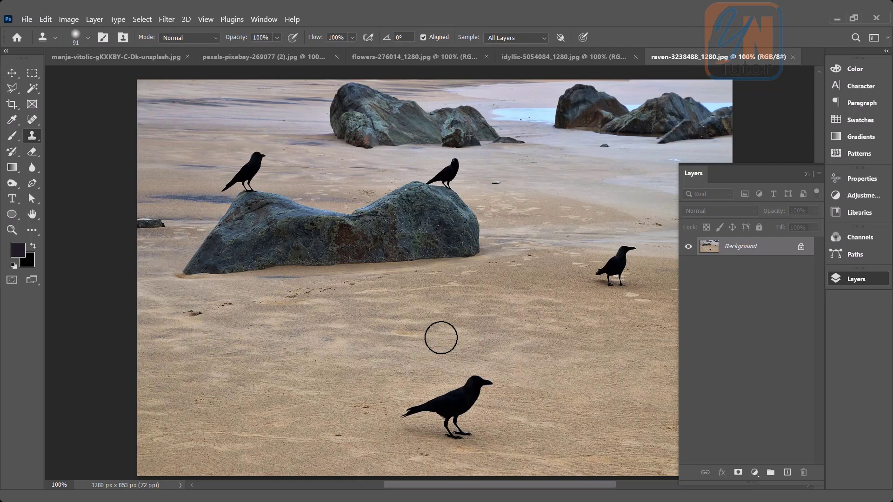
Step: Dismiss the missing-source warning and Alt-click the bottom crow as clone source
{"action": "left_click", "coordinate": [440, 338]}
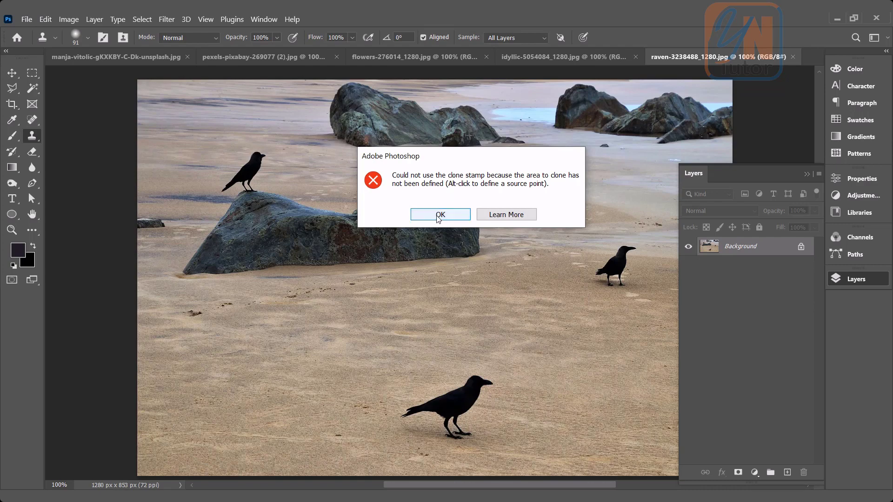
{"action": "left_click", "coordinate": [439, 215]}
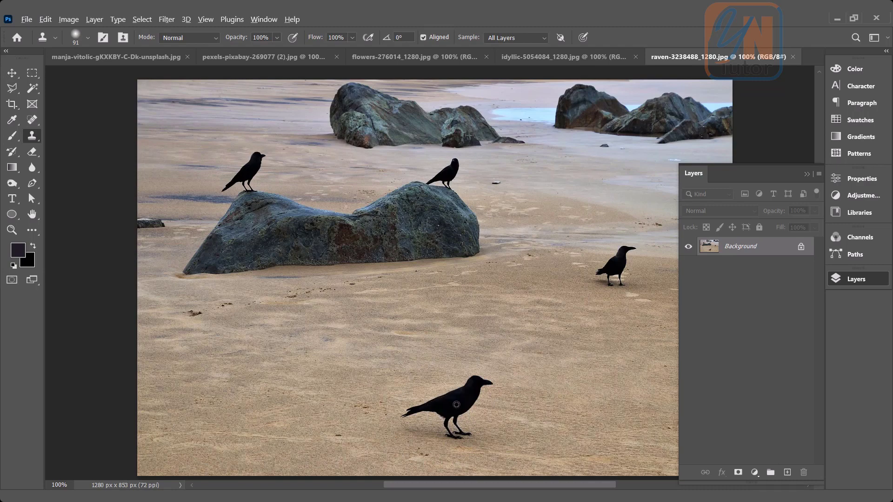
{"action": "left_click", "coordinate": [448, 406]}
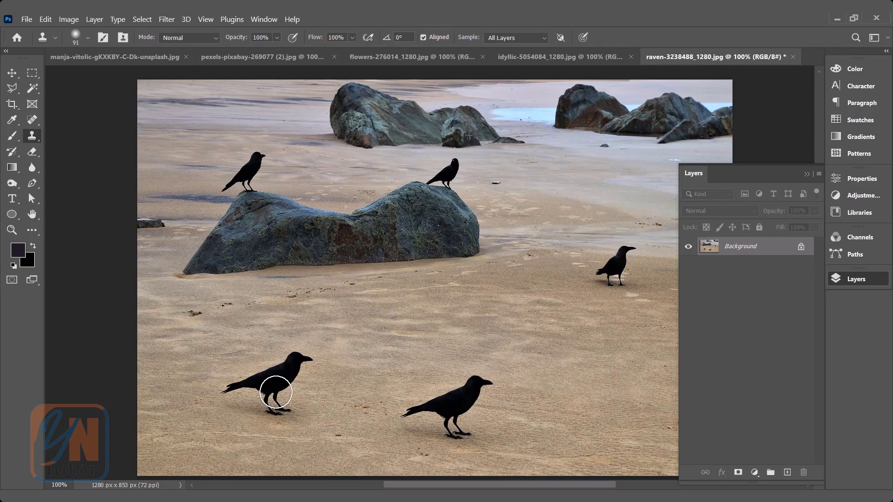
Step: Add Layer 1, sample All Layers, source the bottom crow, and paint it onto lower-left sand
{"action": "left_click", "coordinate": [276, 393]}
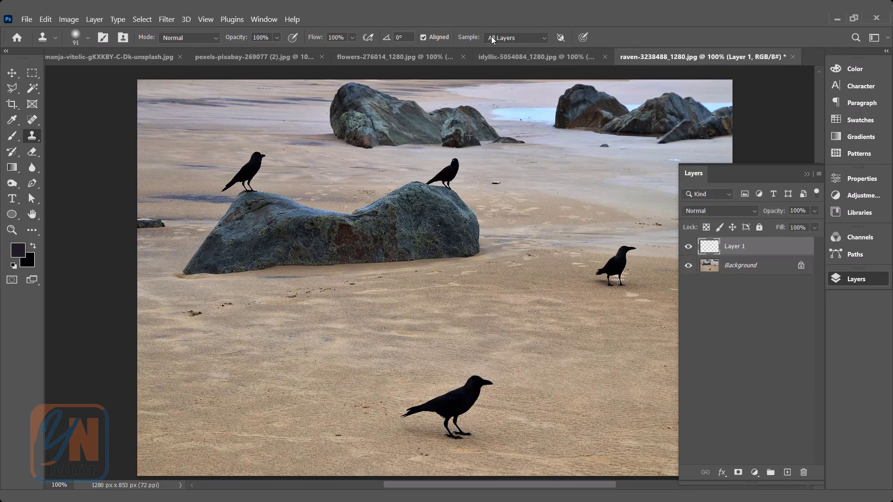
{"action": "left_click", "coordinate": [515, 38]}
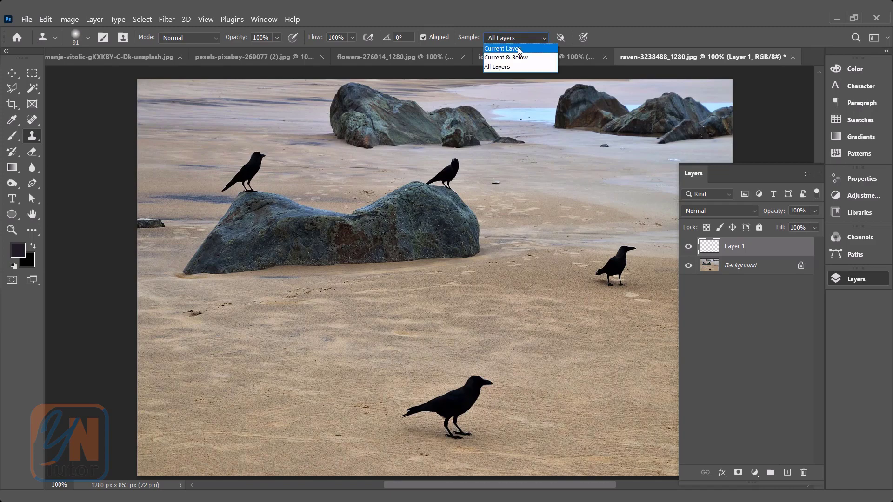
{"action": "mouse_move", "coordinate": [504, 66]}
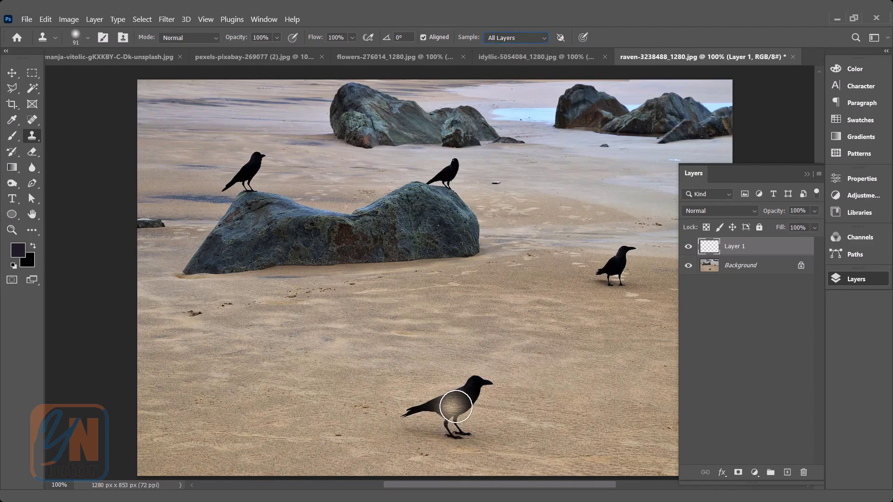
{"action": "left_click", "coordinate": [456, 406]}
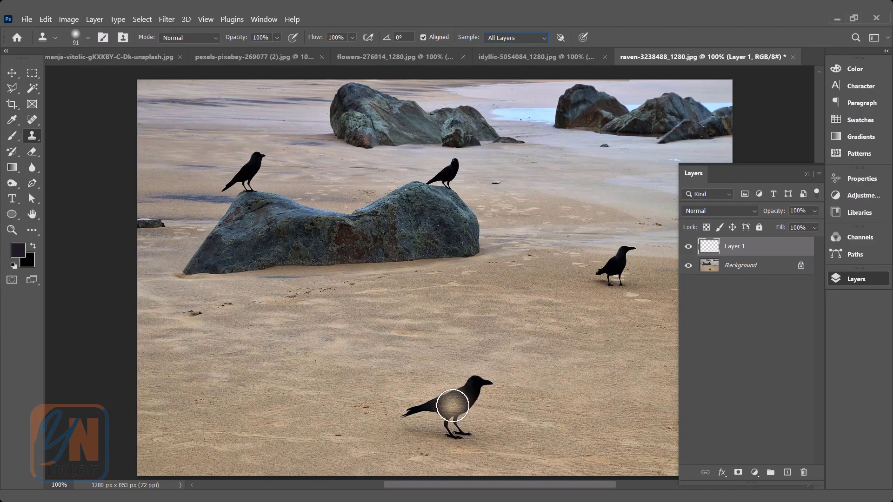
{"action": "left_click", "coordinate": [453, 404]}
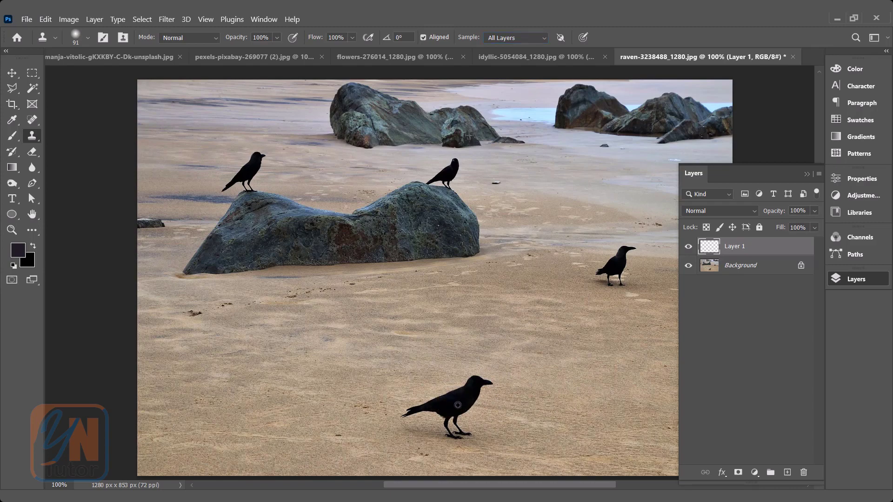
{"action": "left_click", "coordinate": [462, 404]}
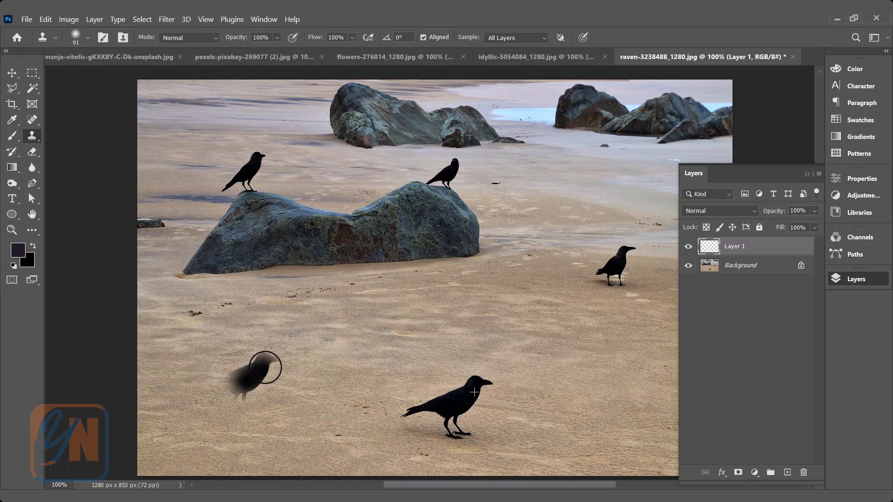
{"action": "left_click_drag", "start_coordinate": [261, 368], "coordinate": [193, 394]}
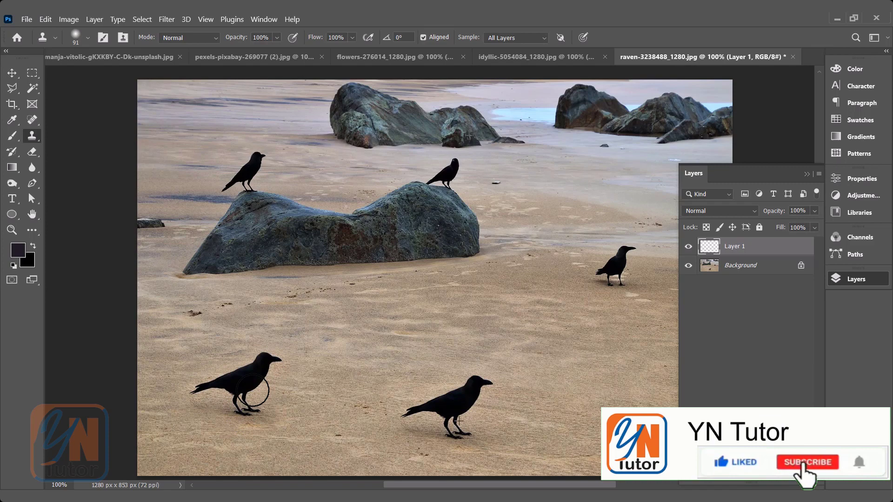
{"action": "left_click", "coordinate": [807, 461]}
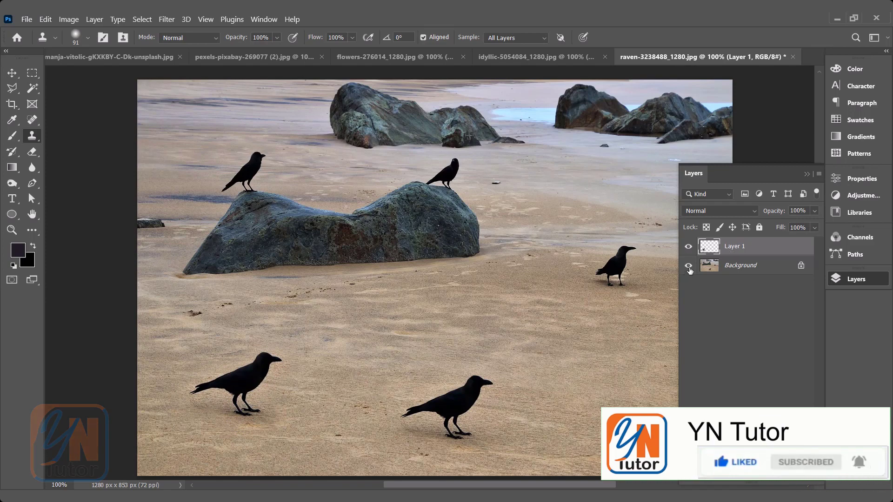
{"action": "left_click", "coordinate": [687, 265]}
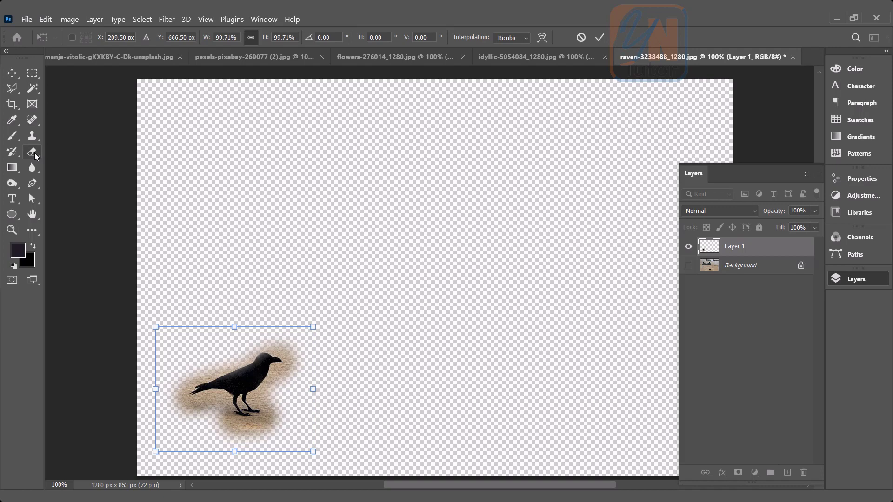
{"action": "left_click", "coordinate": [32, 151]}
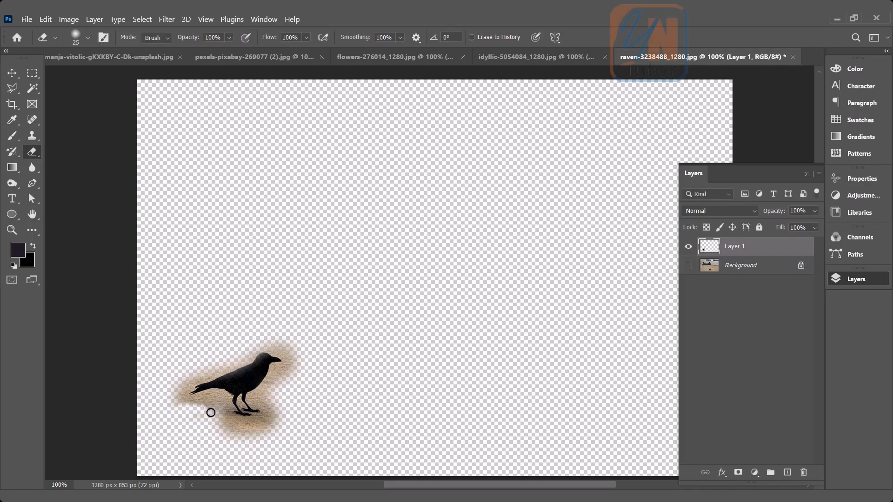
{"action": "left_click", "coordinate": [688, 268]}
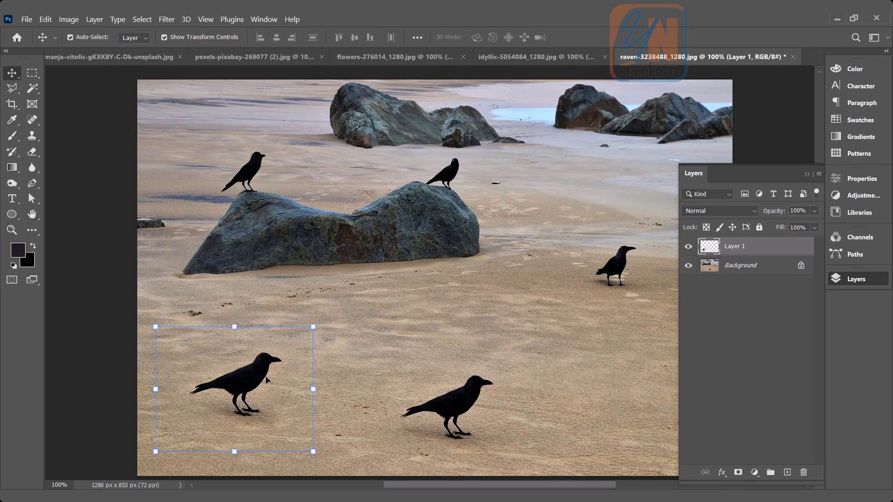
Step: Clone more crows onto the middle and right sand, nudge one, then revert the file
{"action": "left_click", "coordinate": [11, 135]}
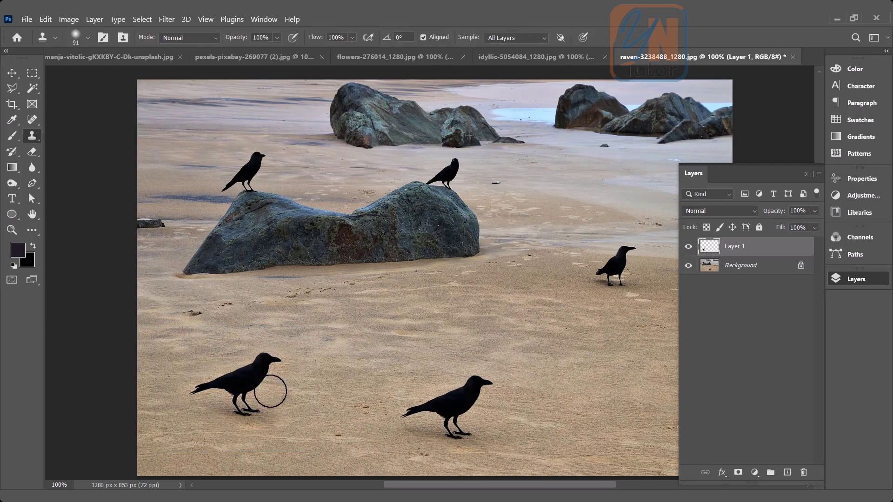
{"action": "left_click_drag", "start_coordinate": [266, 388], "coordinate": [459, 400]}
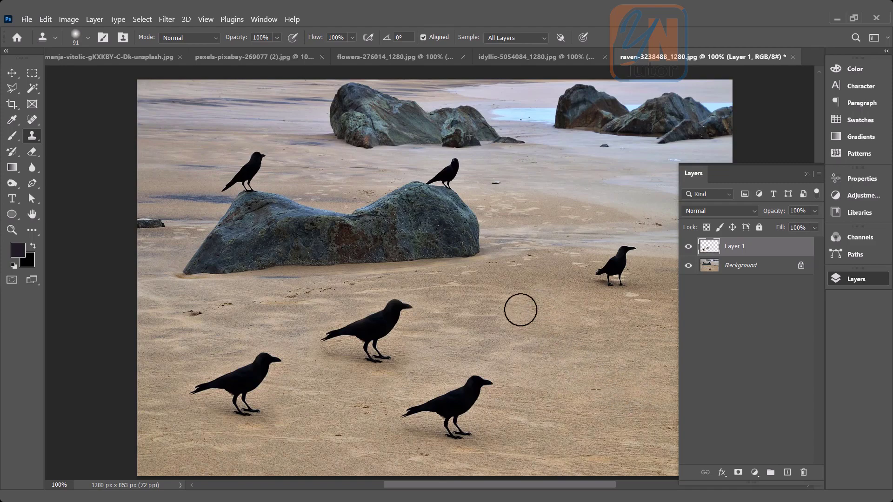
{"action": "mouse_move", "coordinate": [596, 401]}
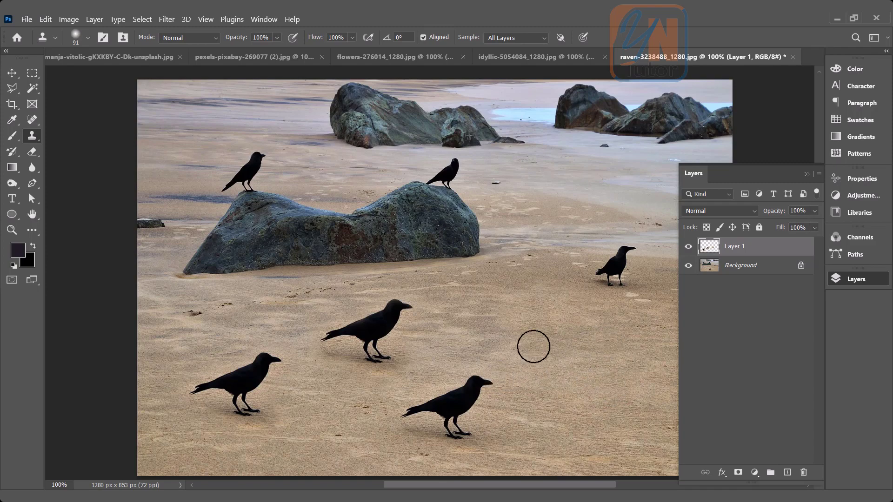
{"action": "left_click_drag", "start_coordinate": [533, 346], "coordinate": [425, 124]}
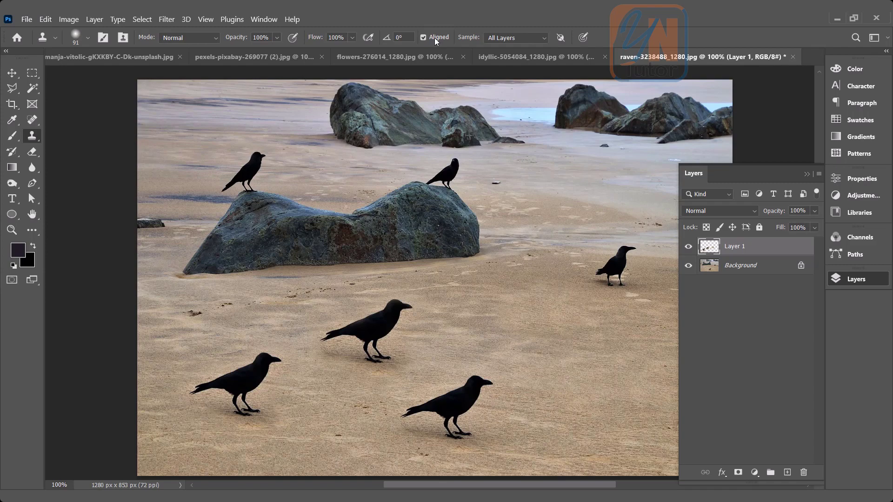
{"action": "mouse_move", "coordinate": [438, 38]}
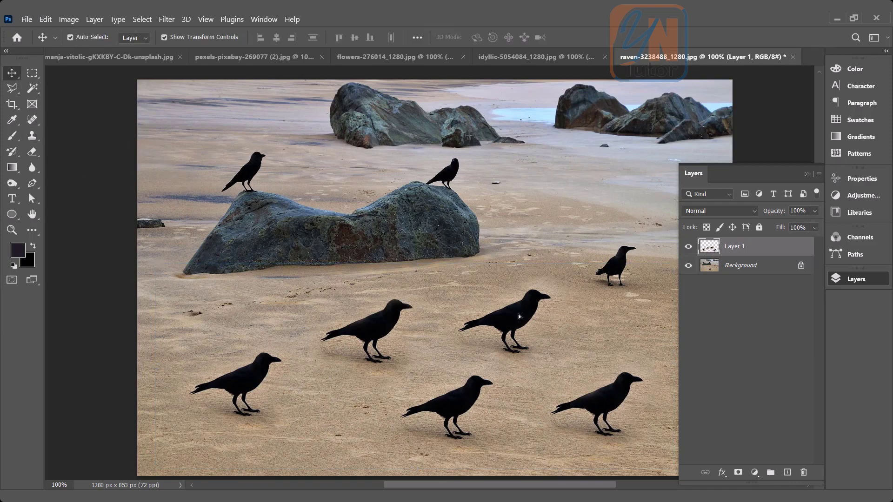
{"action": "left_click_drag", "start_coordinate": [518, 316], "coordinate": [519, 312]}
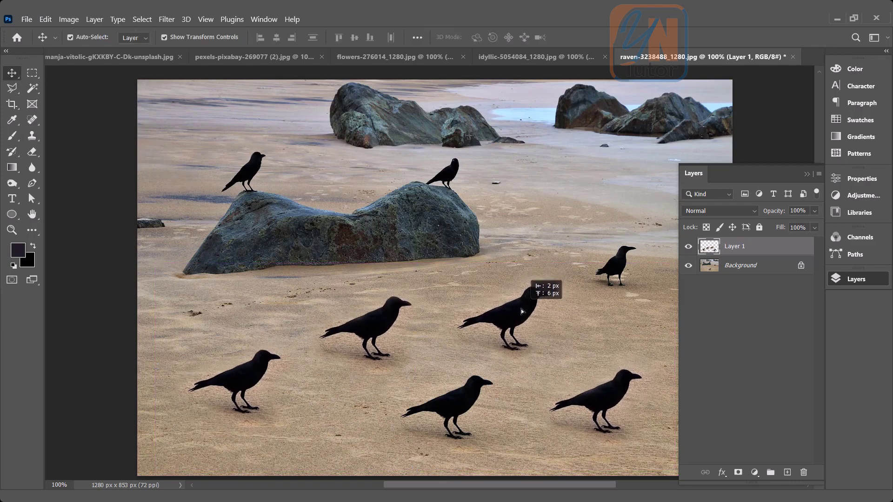
{"action": "left_click", "coordinate": [757, 251]}
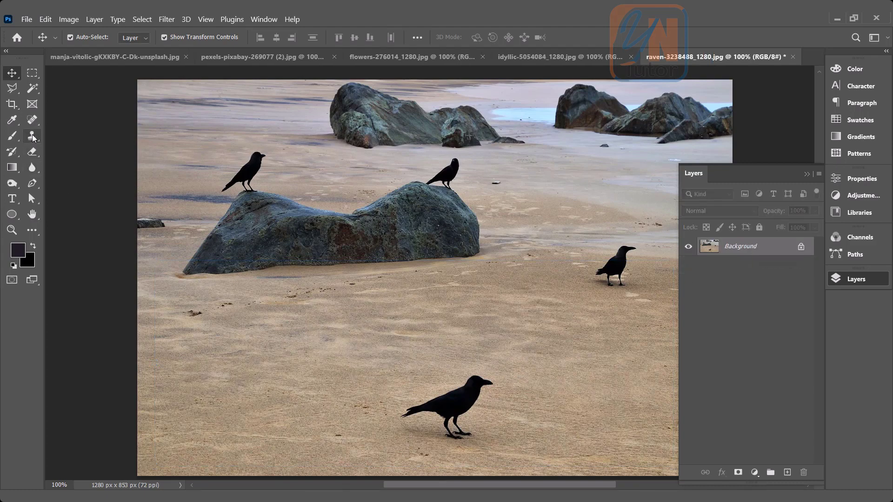
Step: With Clone Stamp active, show the Window > Clone Source panel
{"action": "left_click", "coordinate": [32, 135]}
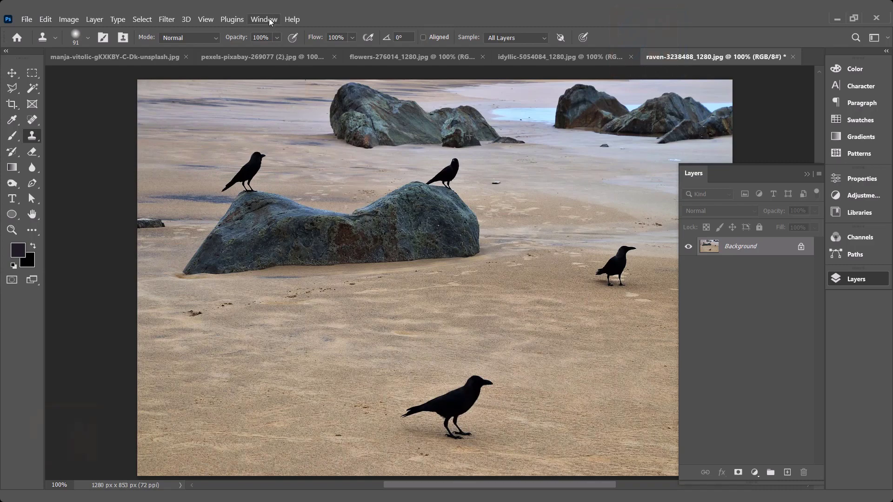
{"action": "left_click", "coordinate": [264, 19]}
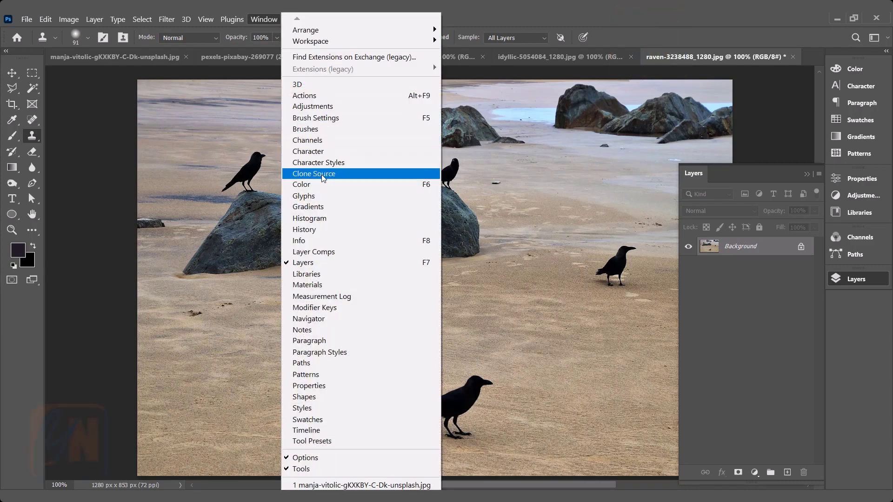
{"action": "left_click", "coordinate": [312, 173]}
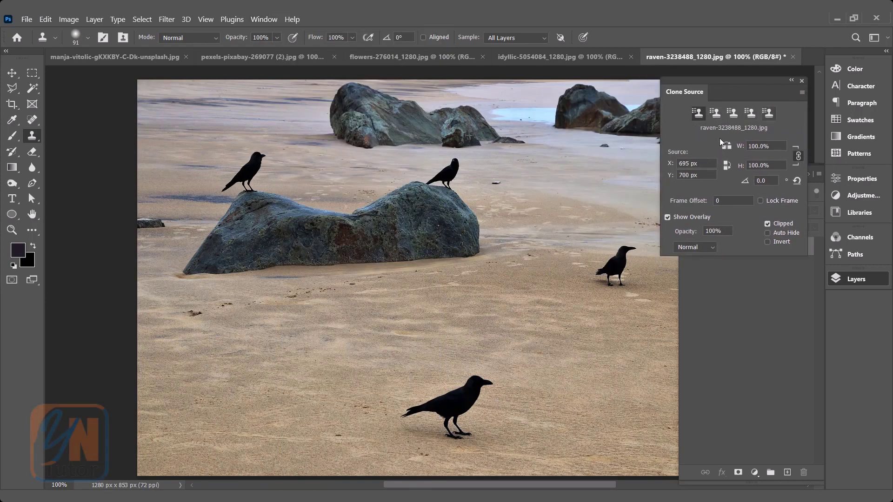
{"action": "mouse_move", "coordinate": [697, 112]}
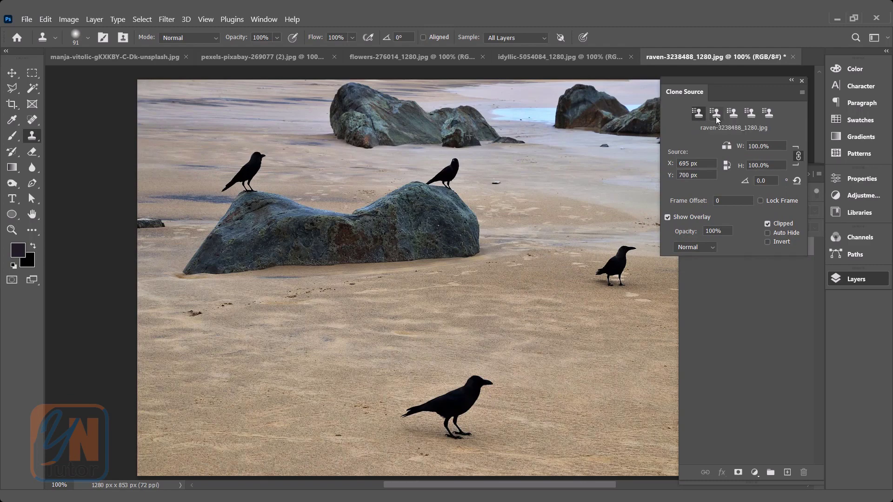
Step: Source the bottom crow in the first slot and stamp a copy on the left sand
{"action": "left_click", "coordinate": [449, 387]}
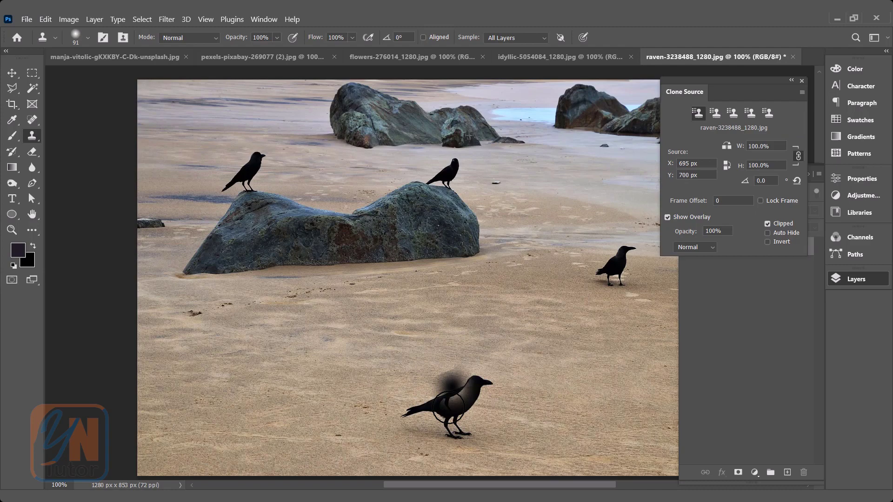
{"action": "left_click", "coordinate": [459, 408]}
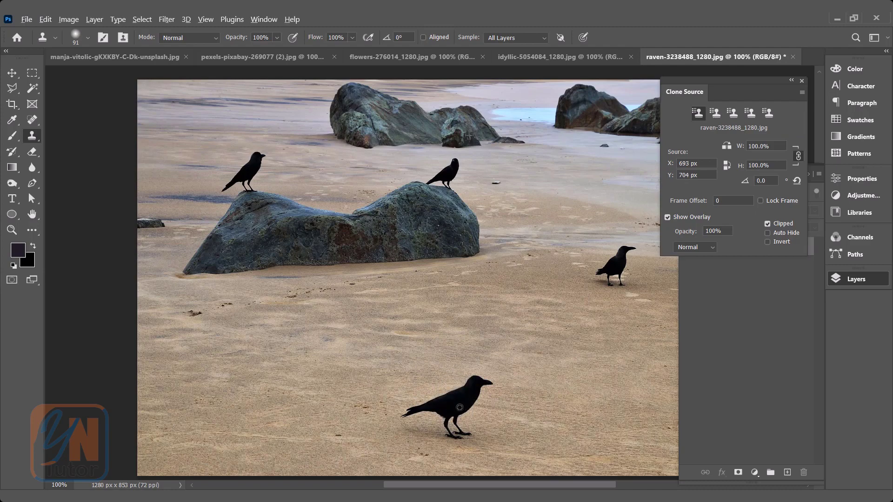
{"action": "left_click", "coordinate": [239, 367]}
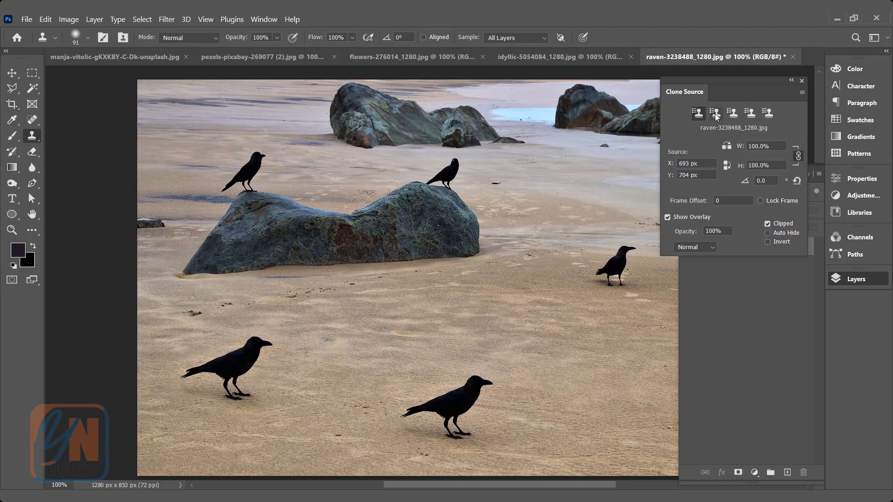
Step: Using a second source slot, clone the right-standing crow onto the middle and lower-right sand
{"action": "left_click", "coordinate": [715, 112]}
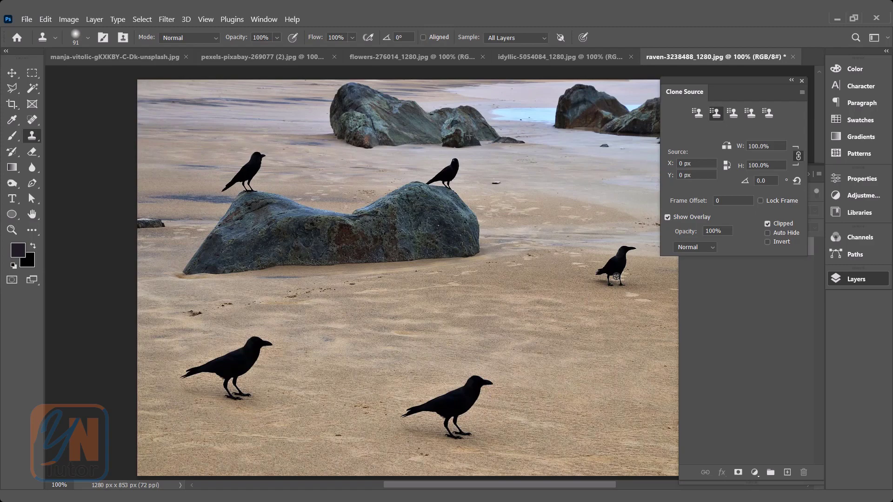
{"action": "left_click", "coordinate": [610, 268]}
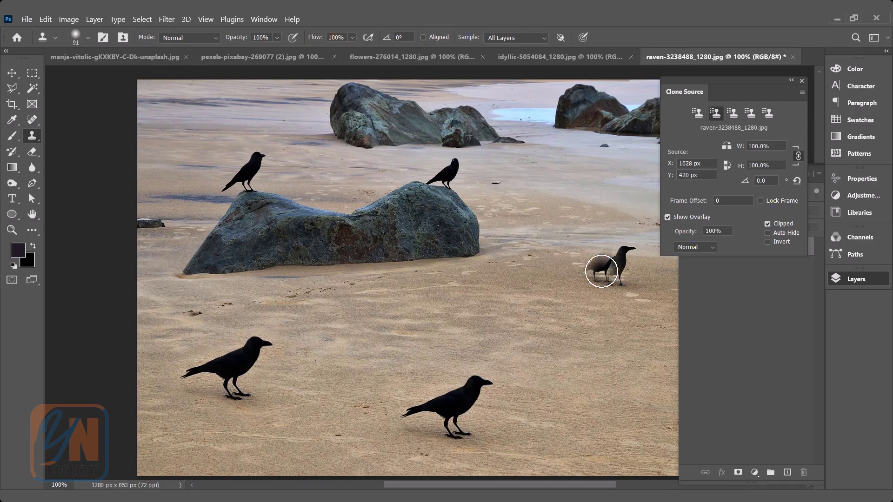
{"action": "left_click_drag", "start_coordinate": [601, 271], "coordinate": [543, 344]}
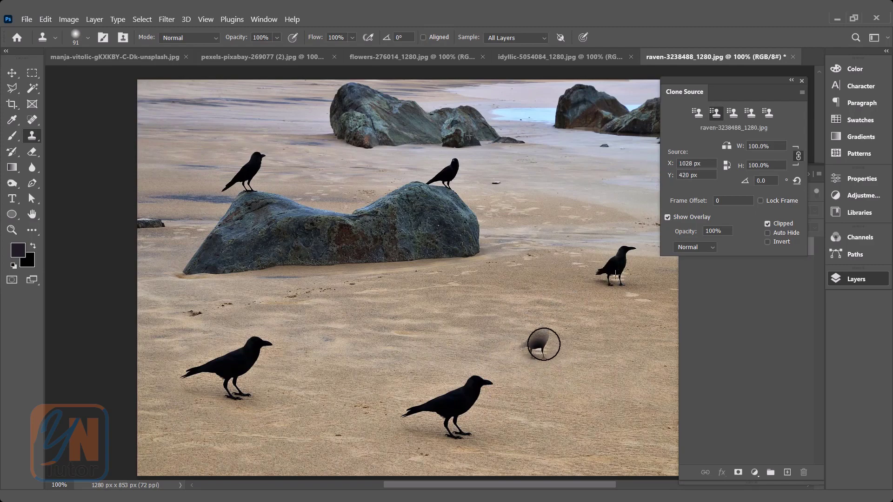
{"action": "left_click", "coordinate": [538, 342]}
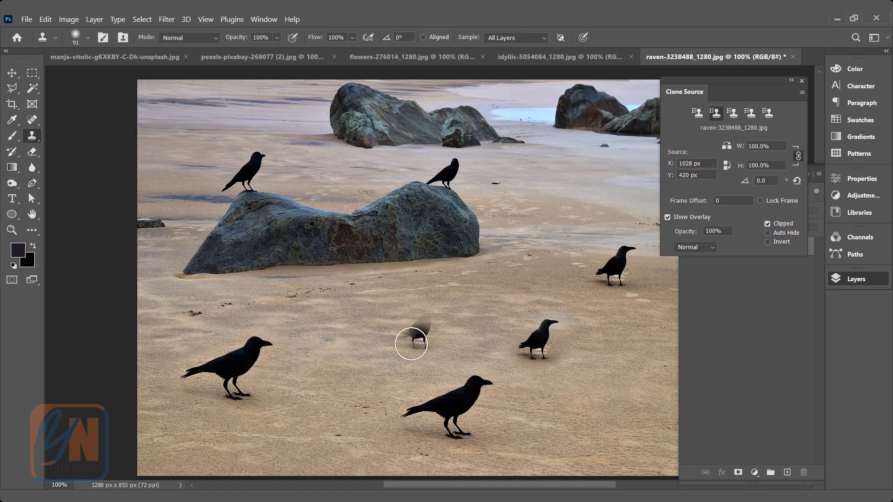
{"action": "left_click_drag", "start_coordinate": [411, 344], "coordinate": [611, 404]}
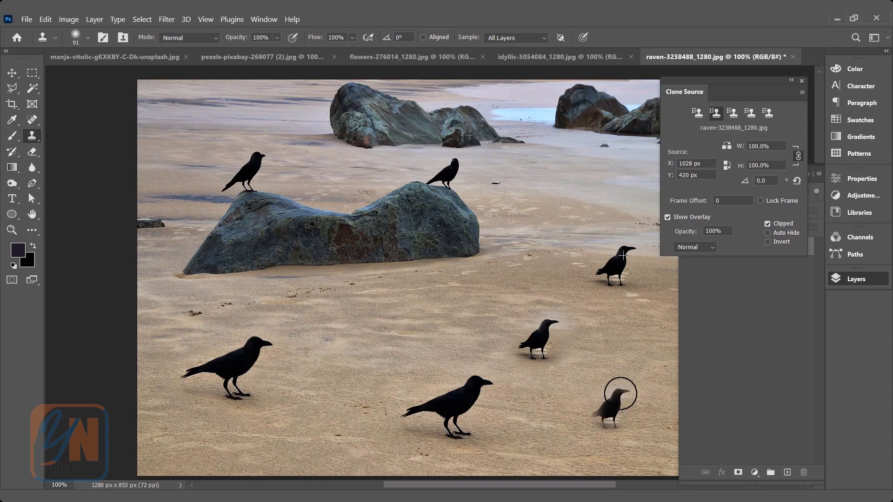
Step: Back on the first slot, stamp a large crow and 20°-tilted copies near the bottom left
{"action": "left_click", "coordinate": [611, 398]}
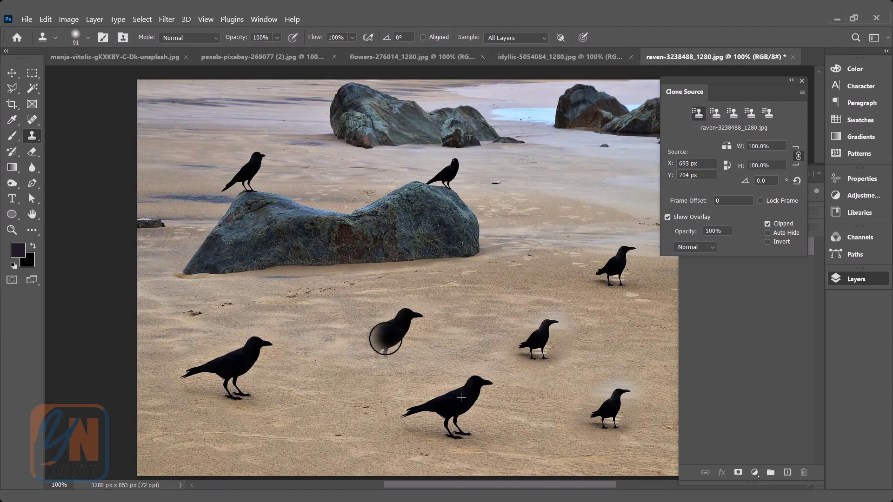
{"action": "left_click", "coordinate": [461, 397]}
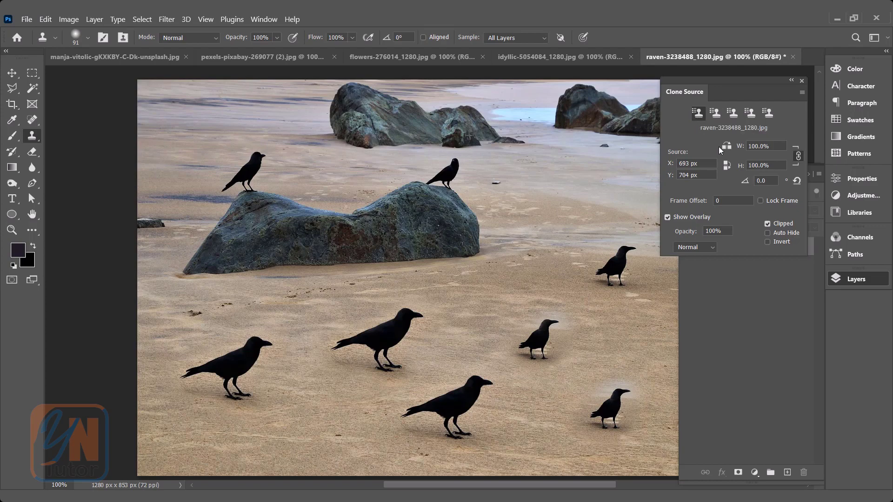
{"action": "mouse_move", "coordinate": [726, 147]}
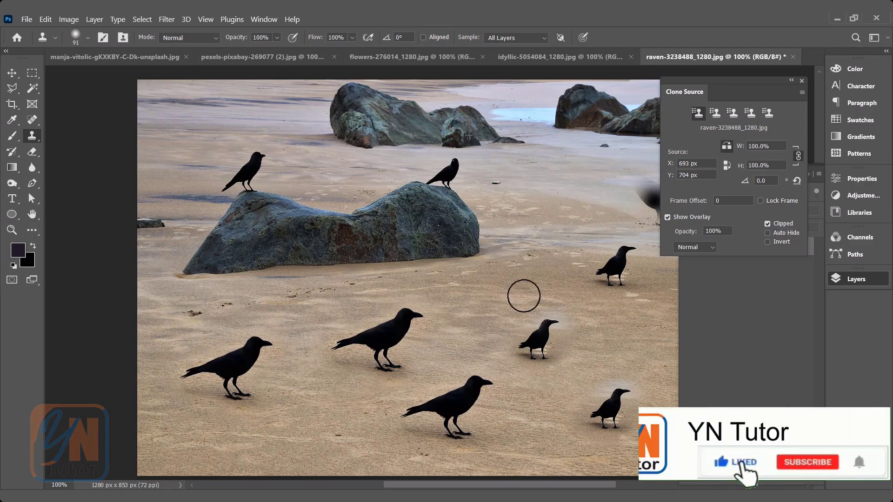
{"action": "left_click", "coordinate": [806, 462]}
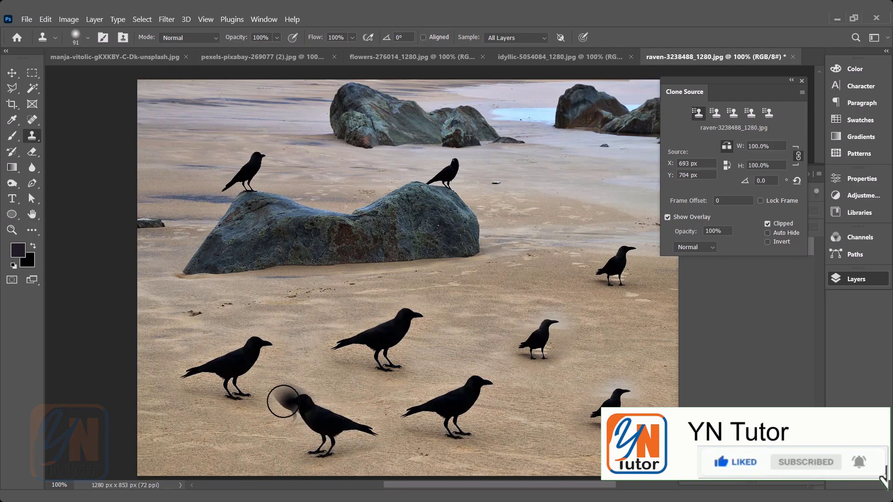
{"action": "left_click_drag", "start_coordinate": [300, 401], "coordinate": [328, 415]}
{"action": "type", "text": "20"}
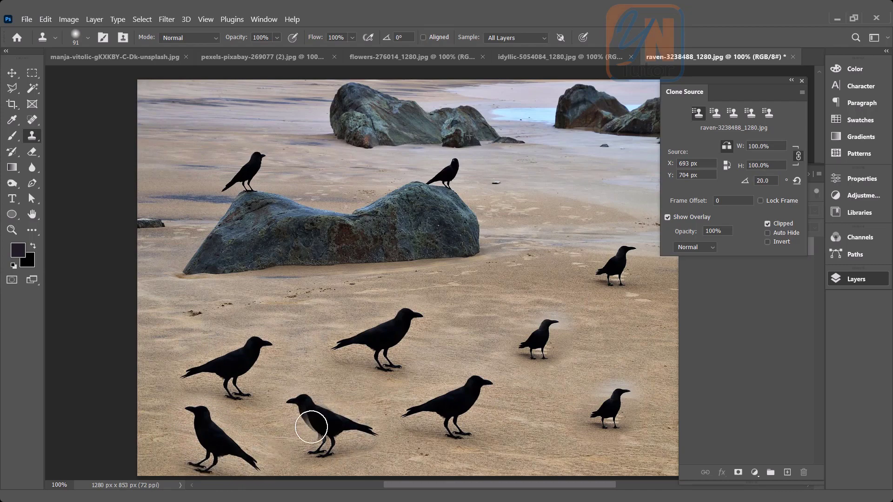
{"action": "left_click_drag", "start_coordinate": [312, 427], "coordinate": [196, 432]}
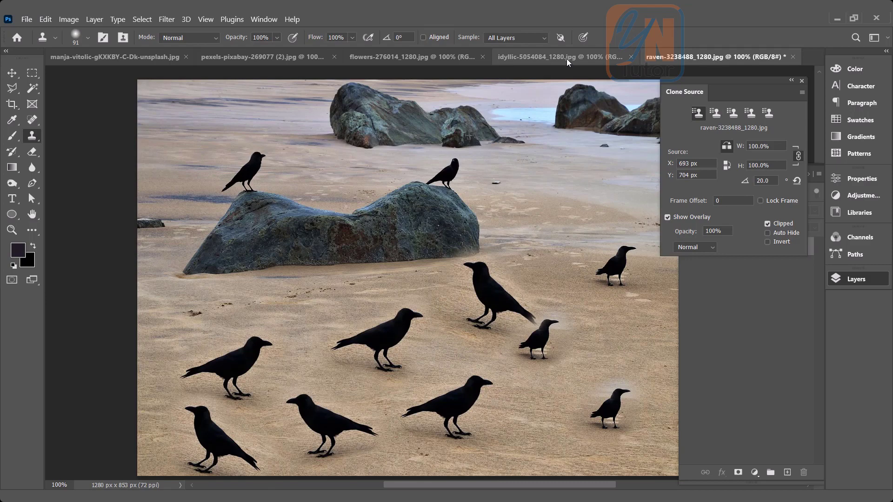
Step: Switch to the tractor field photo with Aligned on and test-paint grass, then undo
{"action": "left_click", "coordinate": [538, 56]}
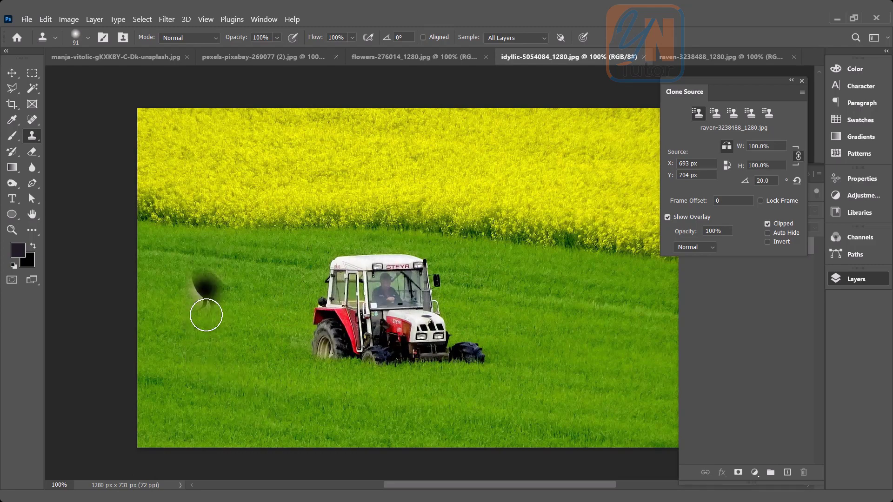
{"action": "left_click_drag", "start_coordinate": [206, 317], "coordinate": [401, 304]}
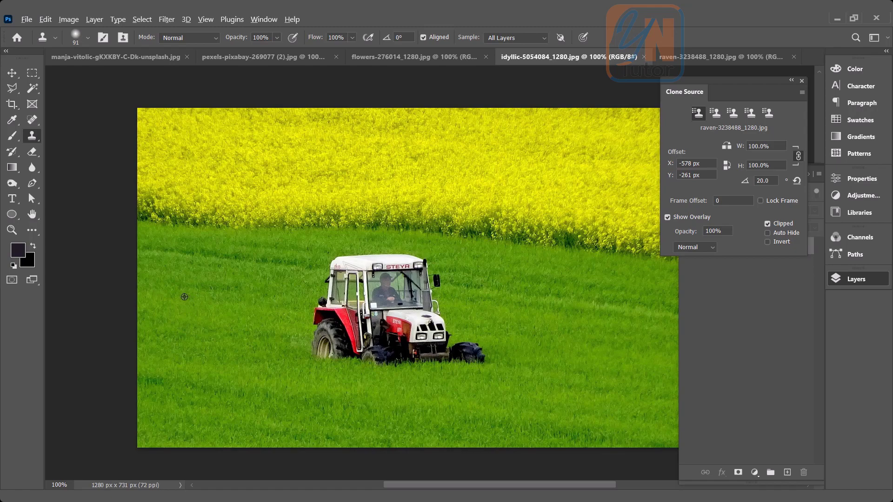
{"action": "left_click", "coordinate": [192, 292]}
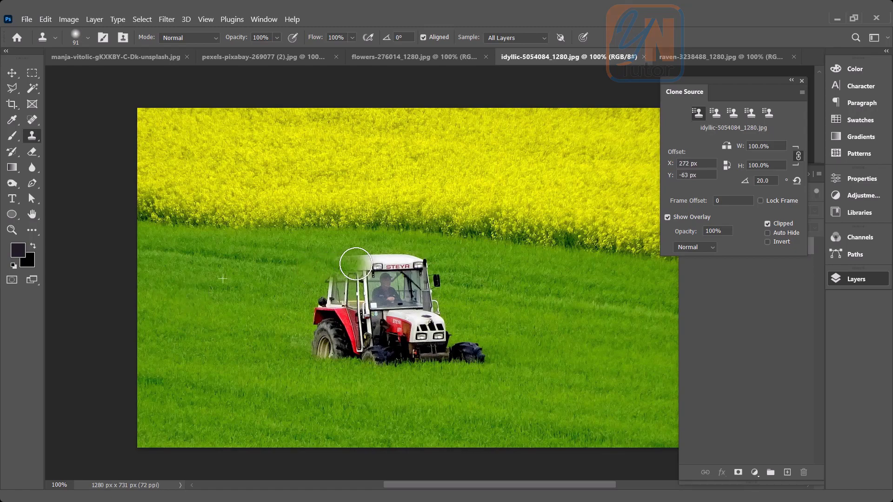
{"action": "left_click_drag", "start_coordinate": [356, 262], "coordinate": [441, 272]}
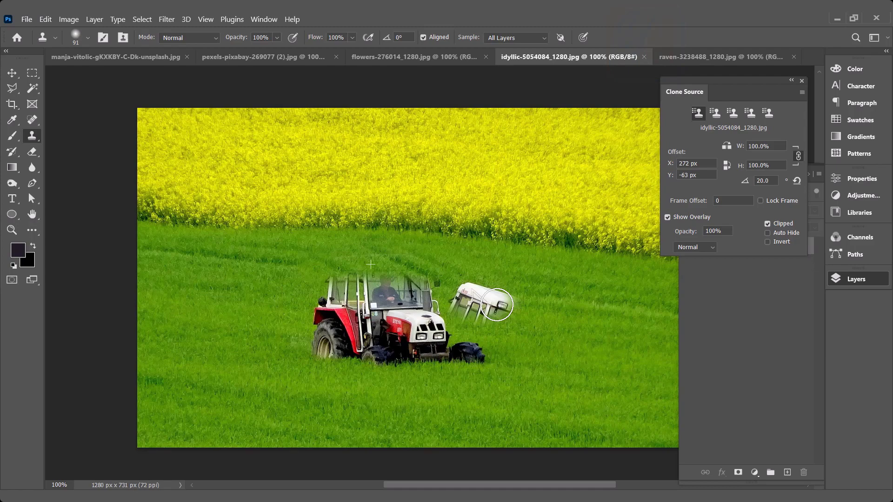
{"action": "left_click_drag", "start_coordinate": [495, 304], "coordinate": [526, 313]}
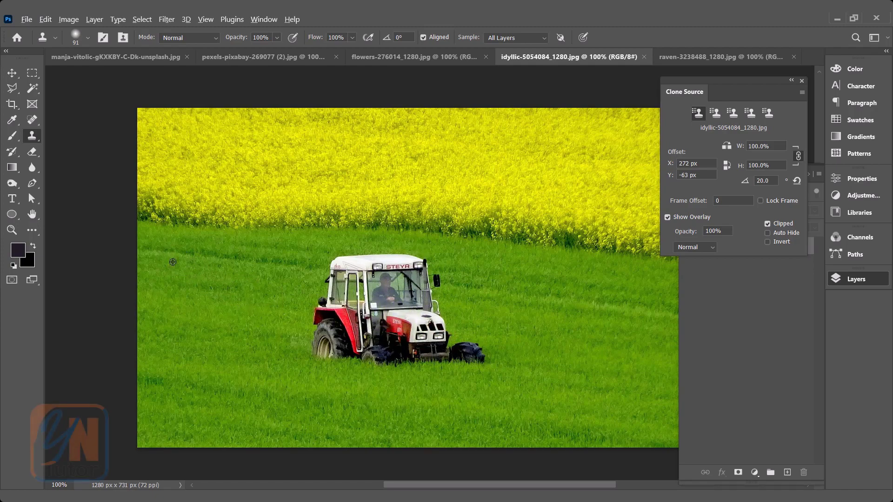
Step: On a new layer, paint cloned grass over the tractor until it is hidden
{"action": "left_click", "coordinate": [327, 299]}
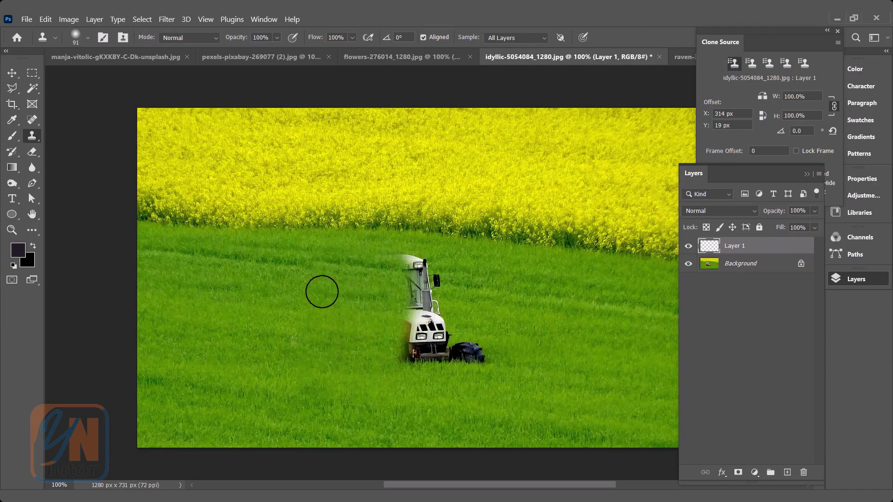
{"action": "left_click", "coordinate": [404, 269]}
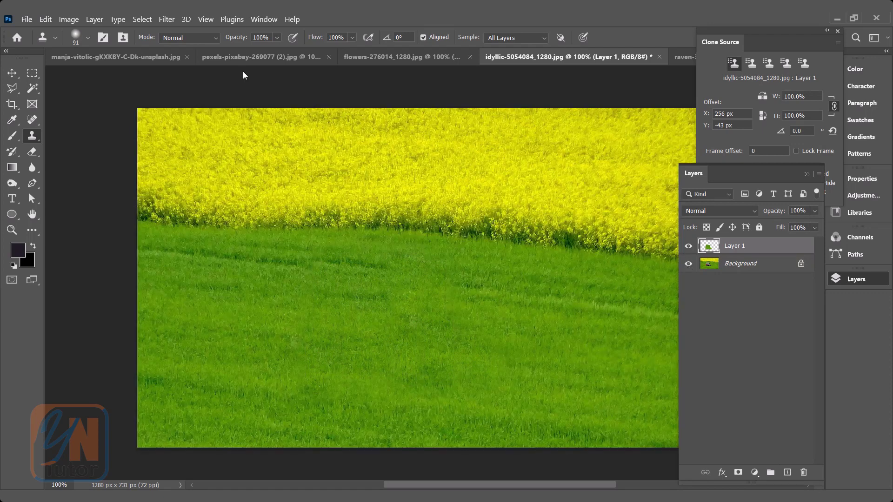
Step: Switch to the cat photo, expand clone source options, and add a new layer
{"action": "left_click", "coordinate": [114, 57]}
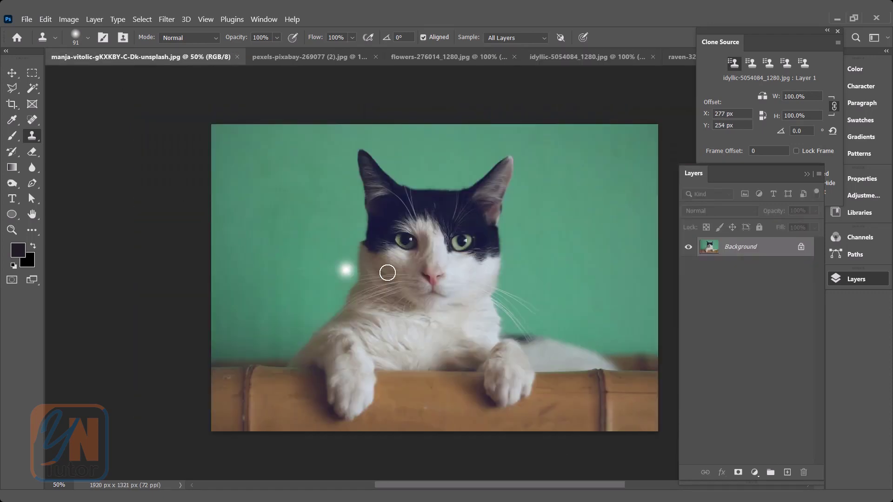
{"action": "left_click_drag", "start_coordinate": [388, 273], "coordinate": [454, 307]}
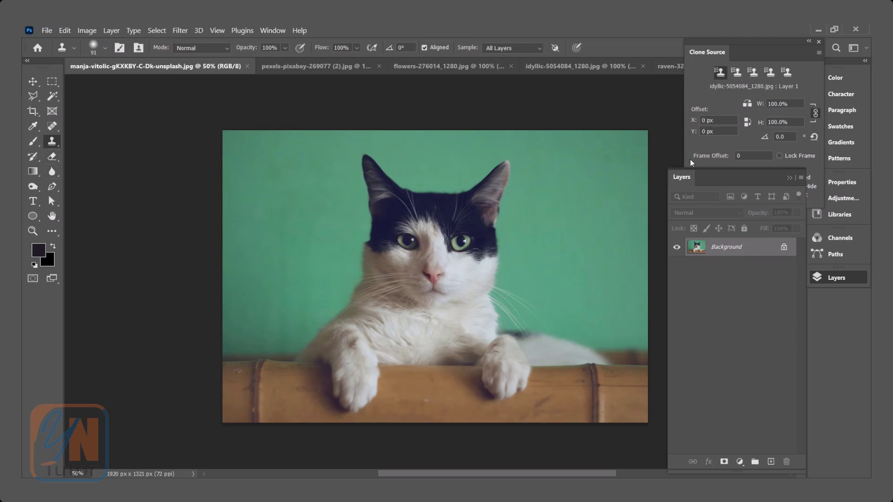
{"action": "left_click", "coordinate": [747, 105]}
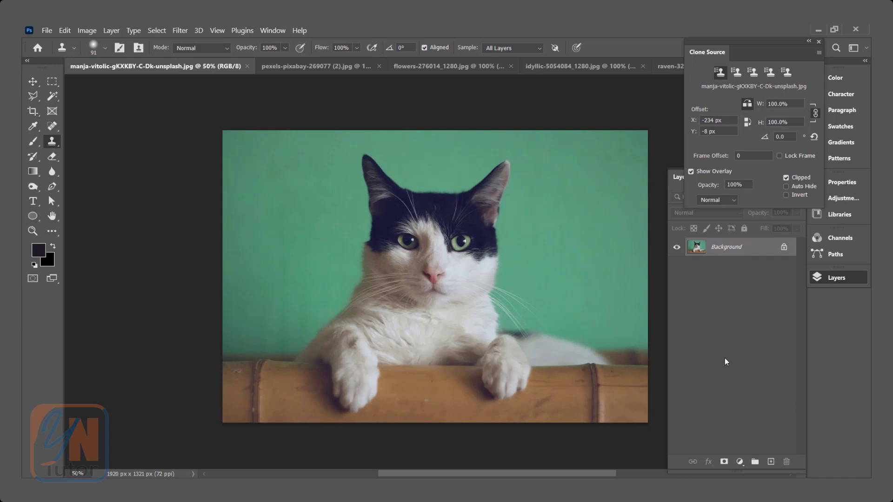
{"action": "left_click", "coordinate": [770, 461]}
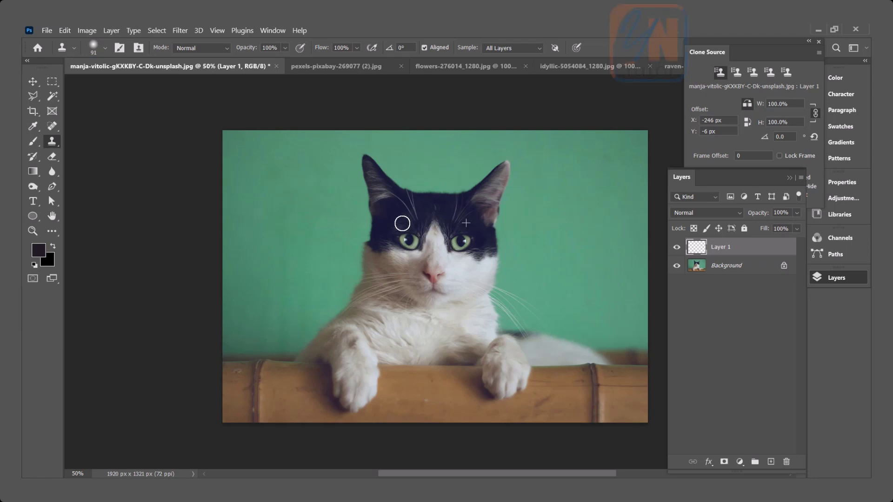
Step: Paint mirrored fur across the cat's face, then toggle Layer 1 off and on to compare
{"action": "left_click_drag", "start_coordinate": [402, 223], "coordinate": [391, 294]}
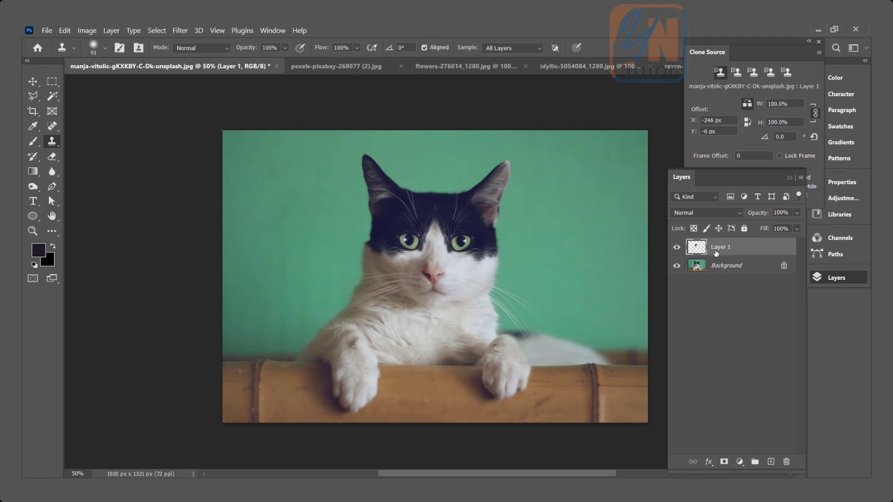
{"action": "left_click", "coordinate": [677, 247]}
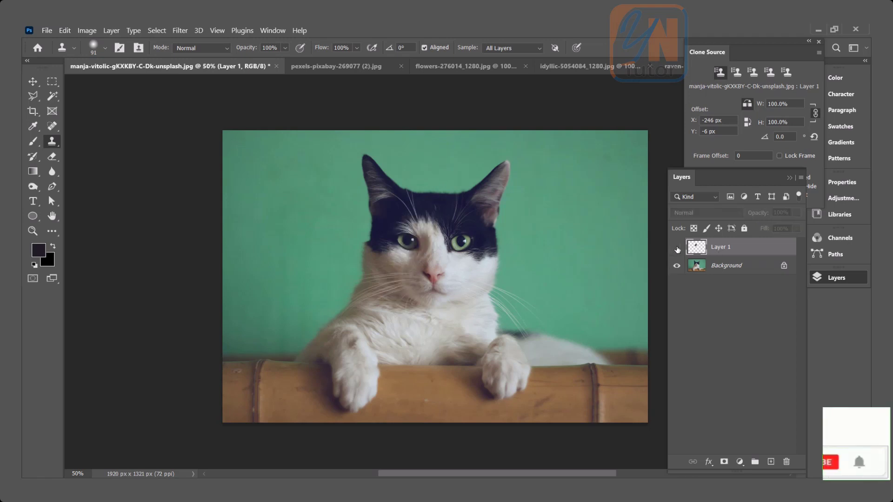
{"action": "left_click", "coordinate": [677, 249]}
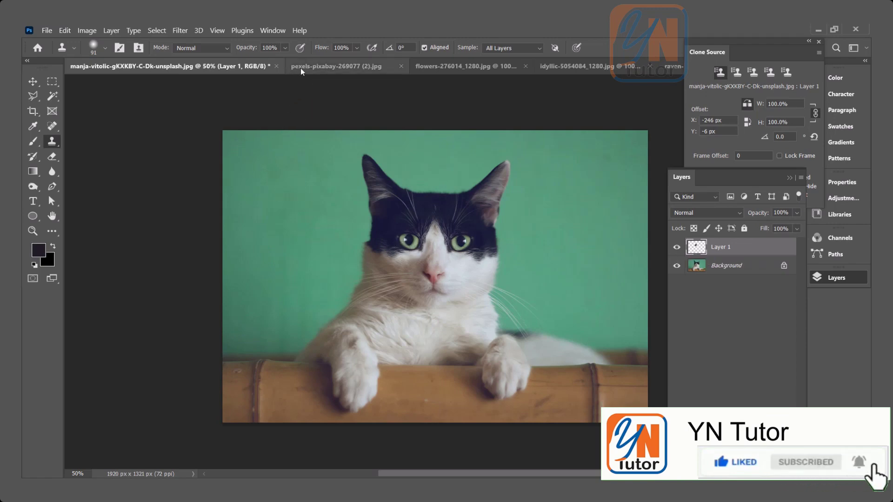
Step: On the office building photo, add a layer, sample the corner, and flip the source horizontally
{"action": "left_click", "coordinate": [336, 66]}
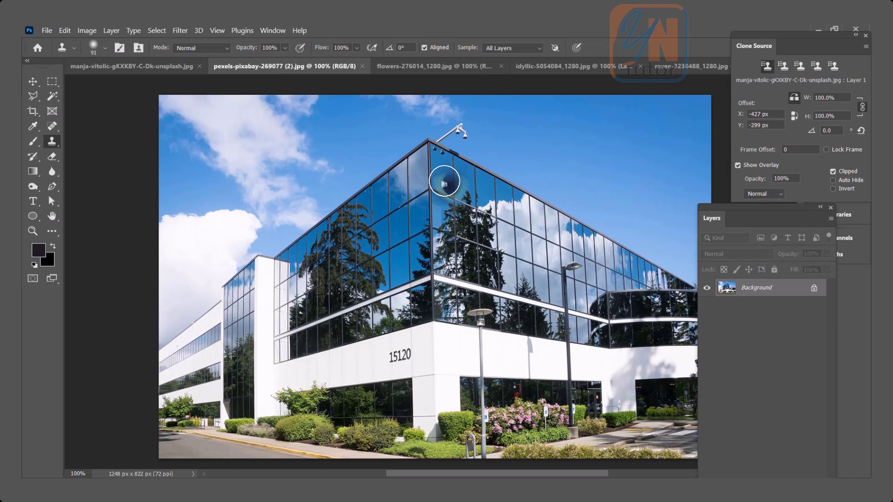
{"action": "left_click_drag", "start_coordinate": [444, 180], "coordinate": [428, 156]}
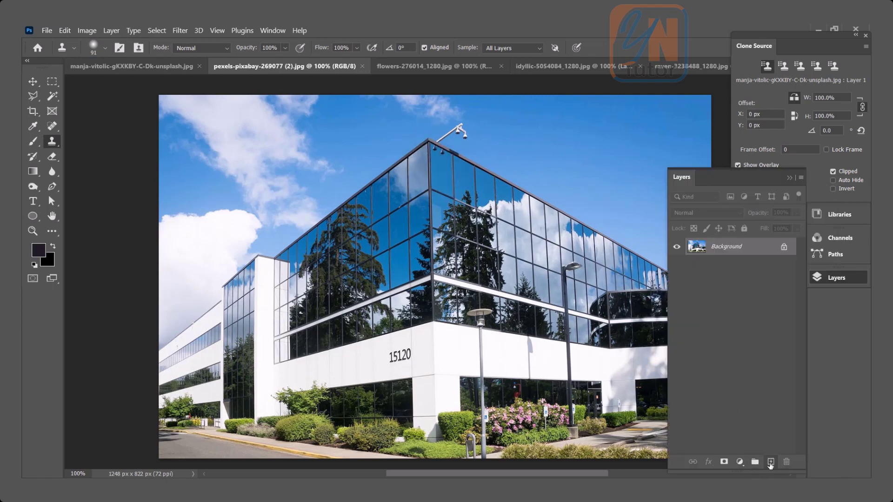
{"action": "left_click", "coordinate": [770, 461]}
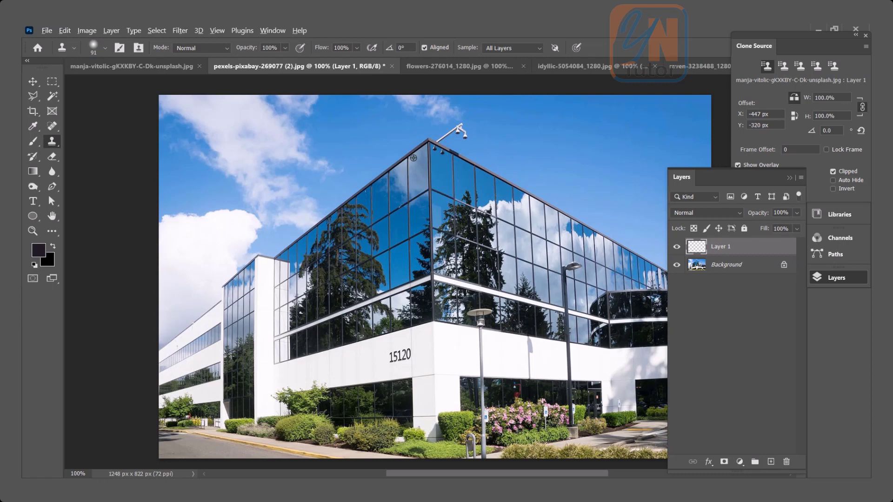
{"action": "left_click", "coordinate": [418, 158]}
{"action": "type", "text": "-3"}
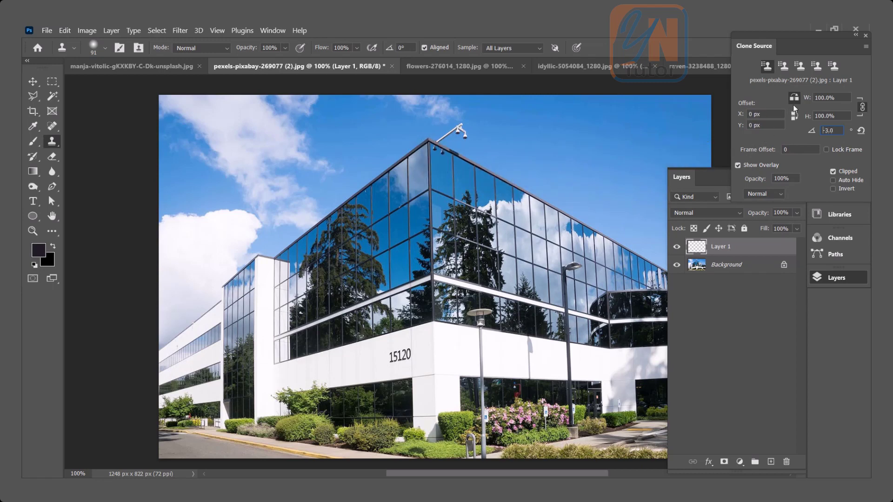
{"action": "left_click", "coordinate": [437, 154]}
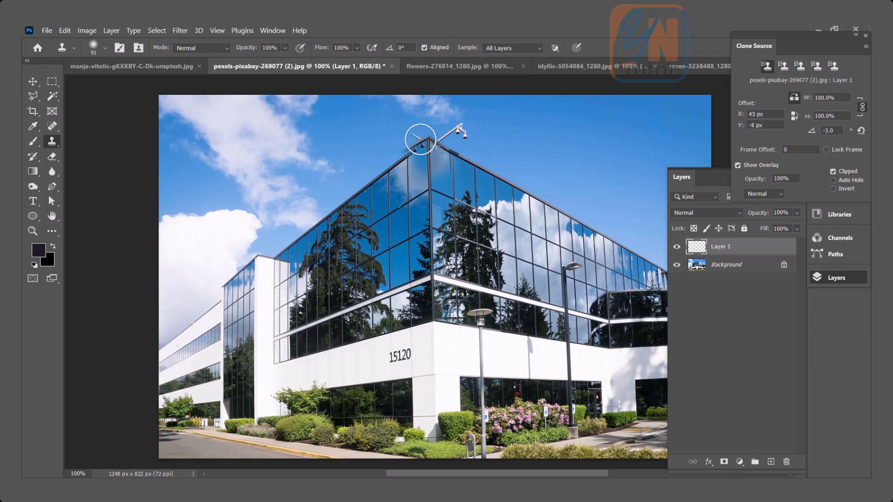
Step: Paint the mirrored roof corner, glass facade, left wing, and camera mount, covering leftover cloud edges
{"action": "left_click_drag", "start_coordinate": [421, 139], "coordinate": [293, 227]}
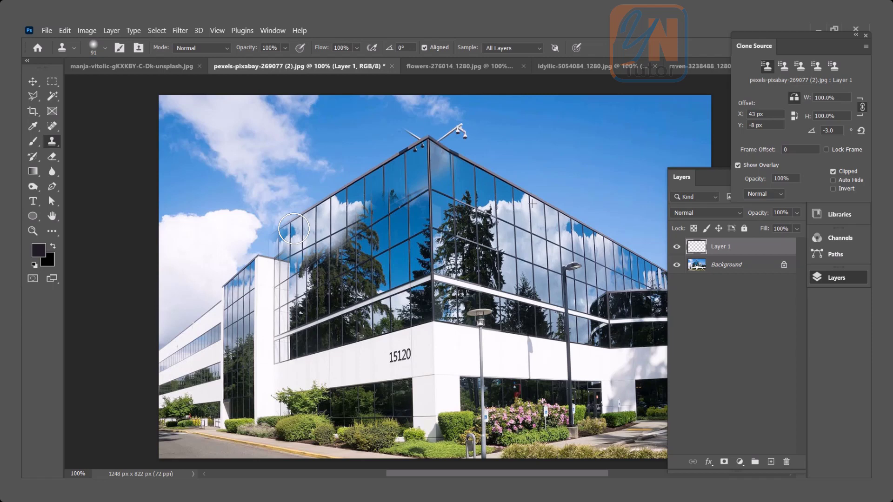
{"action": "left_click_drag", "start_coordinate": [294, 228], "coordinate": [415, 234]}
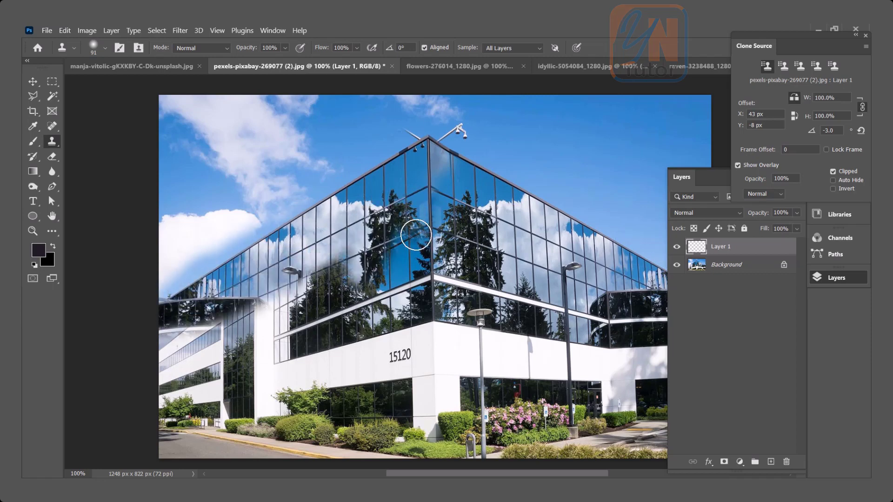
{"action": "left_click_drag", "start_coordinate": [415, 234], "coordinate": [418, 372]}
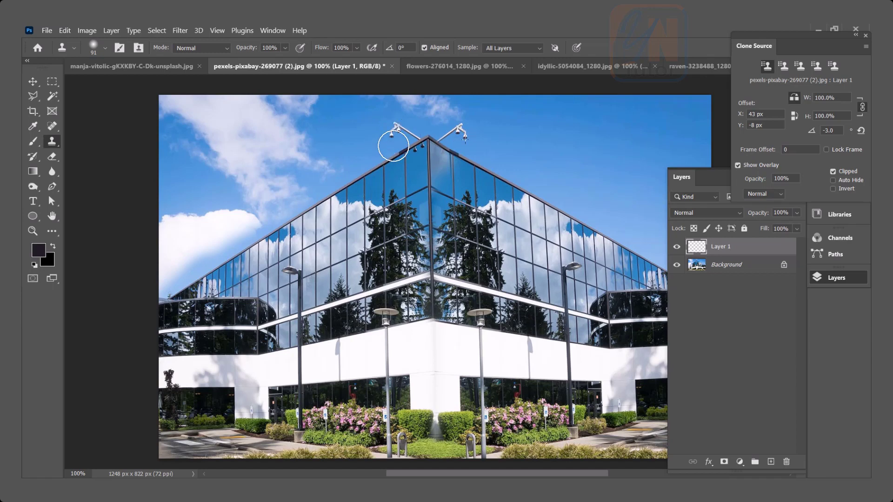
{"action": "left_click_drag", "start_coordinate": [392, 145], "coordinate": [214, 191]}
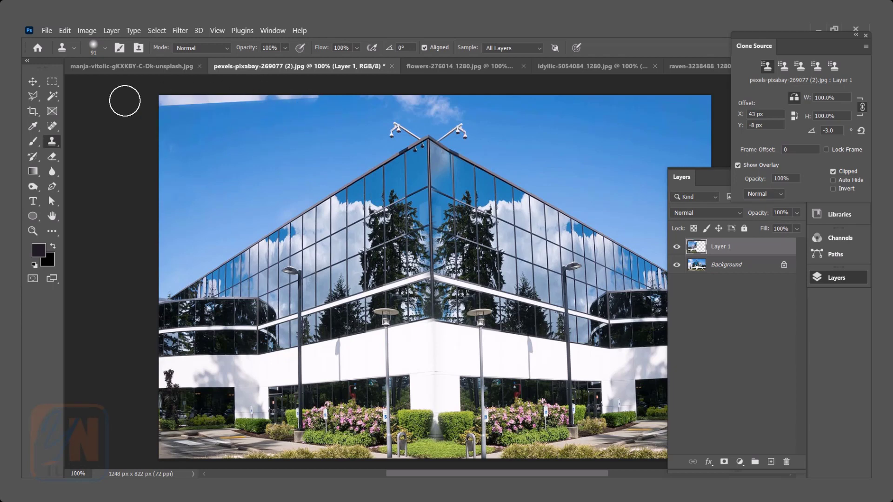
{"action": "mouse_move", "coordinate": [272, 143]}
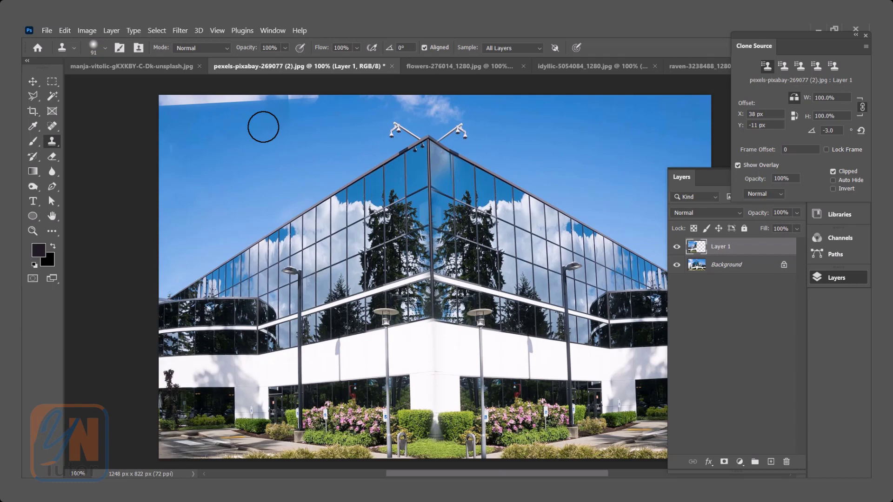
{"action": "left_click_drag", "start_coordinate": [262, 126], "coordinate": [204, 102]}
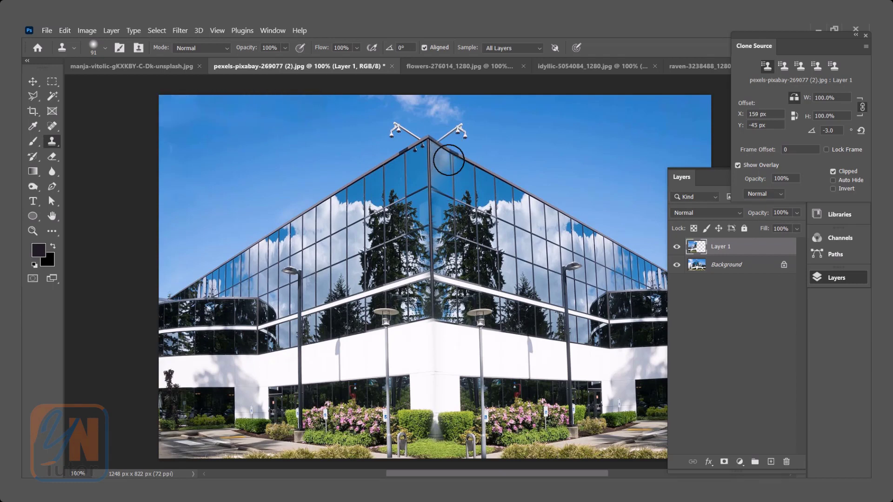
{"action": "mouse_move", "coordinate": [193, 167]}
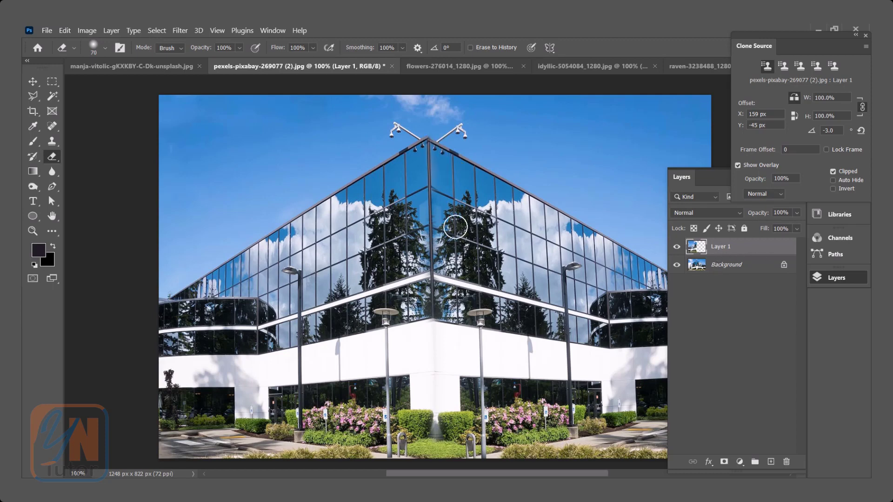
{"action": "left_click", "coordinate": [33, 82]}
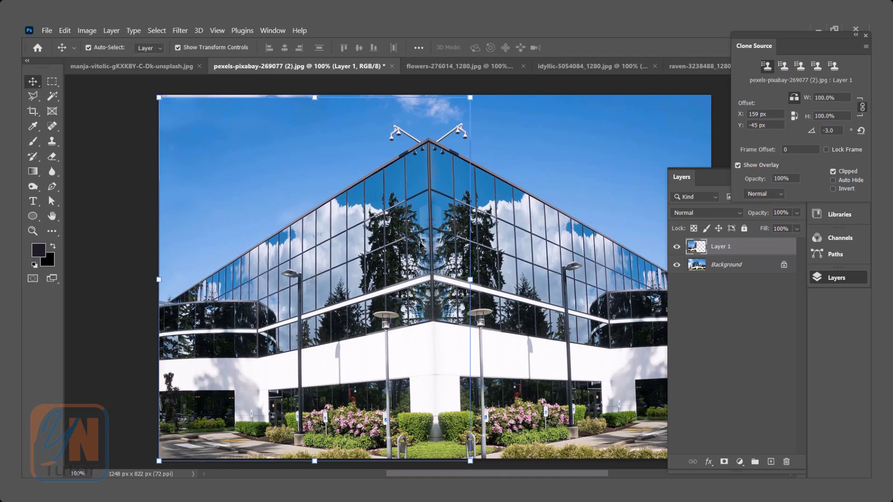
{"action": "mouse_move", "coordinate": [281, 133]}
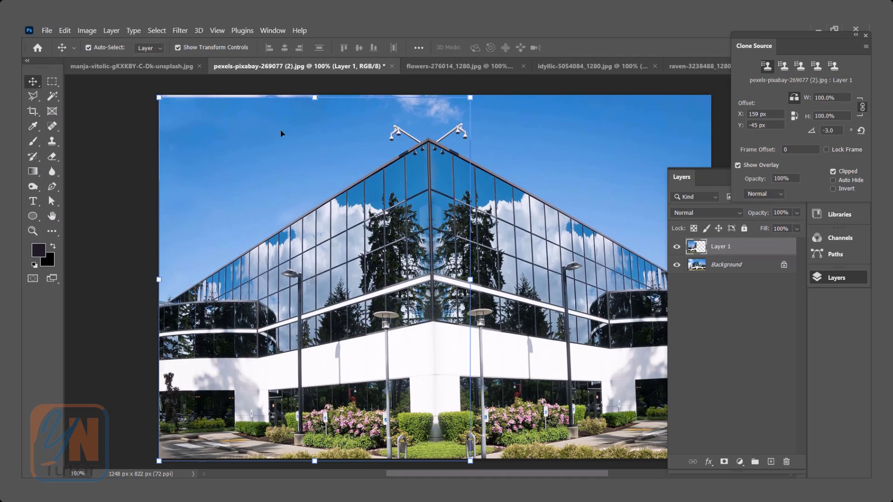
{"action": "mouse_move", "coordinate": [225, 116]}
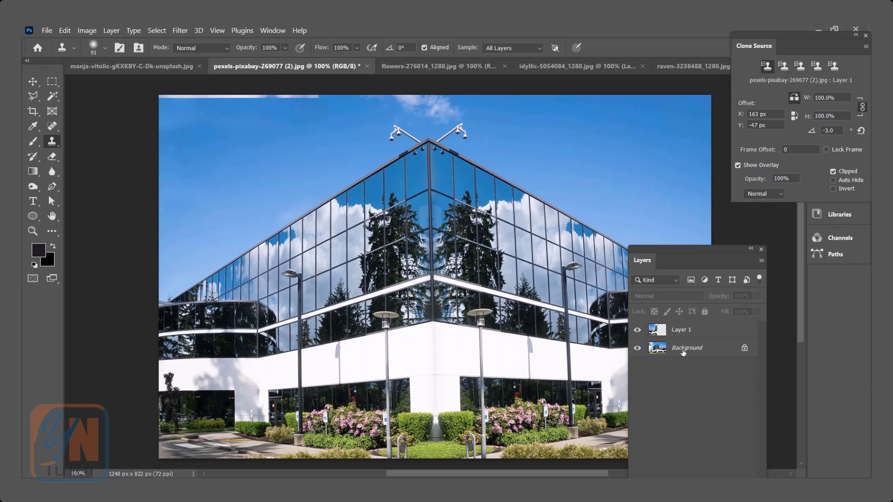
Step: Target the Background layer, enable Show Overlay in Clone Source, and return to Clone Stamp
{"action": "left_click", "coordinate": [686, 347]}
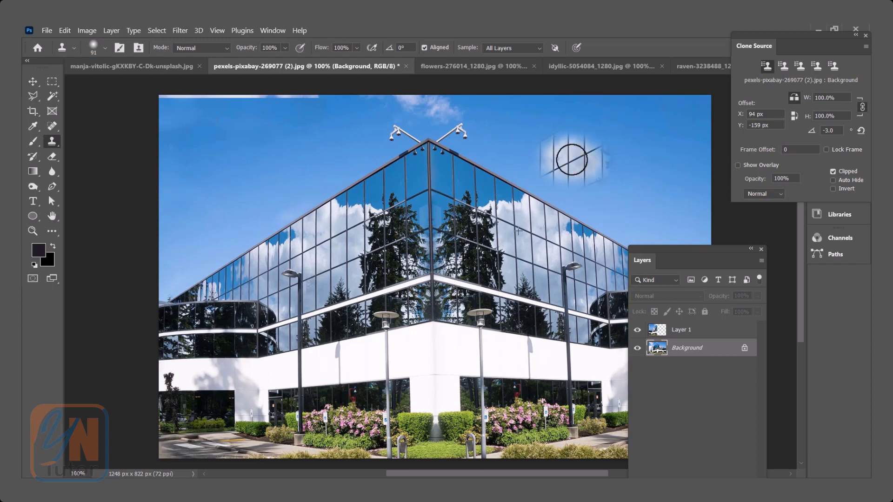
{"action": "left_click", "coordinate": [33, 81]}
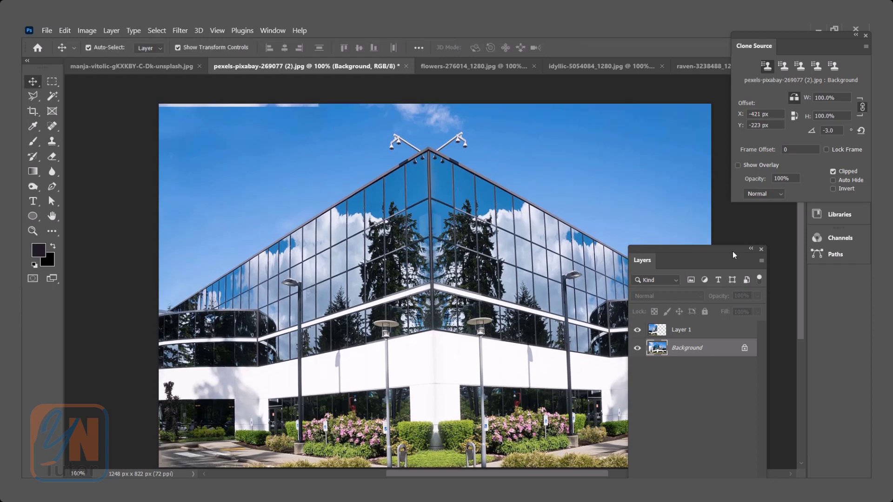
{"action": "mouse_move", "coordinate": [859, 178]}
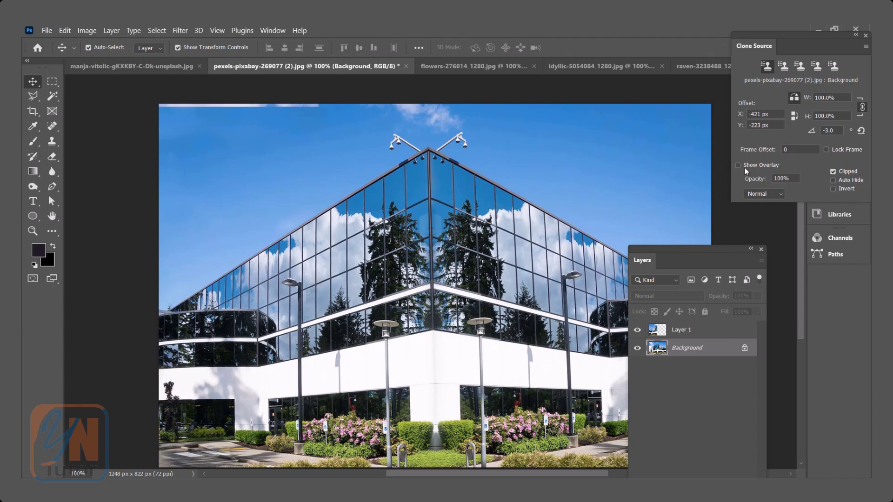
{"action": "left_click", "coordinate": [737, 165]}
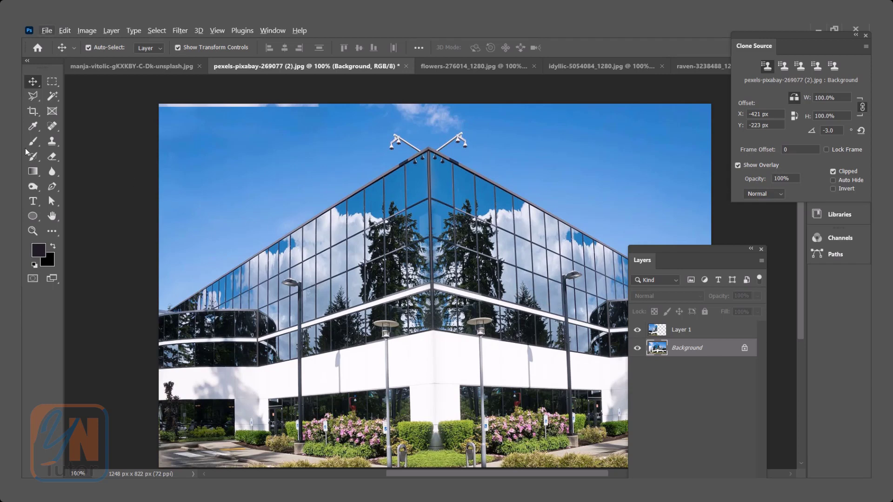
{"action": "left_click", "coordinate": [51, 141]}
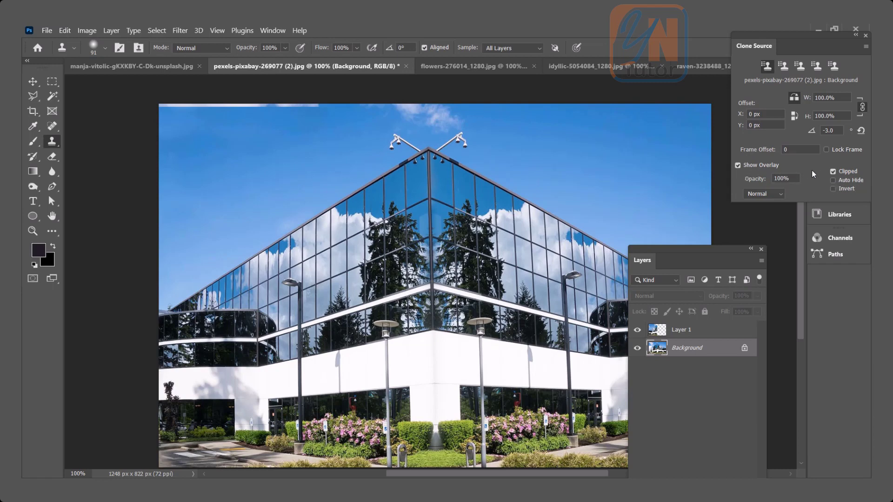
{"action": "mouse_move", "coordinate": [764, 168]}
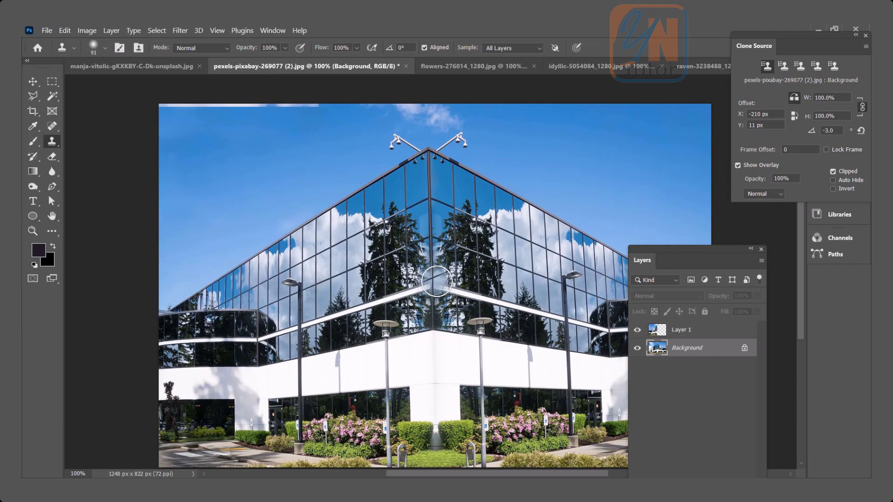
{"action": "left_click", "coordinate": [860, 130]}
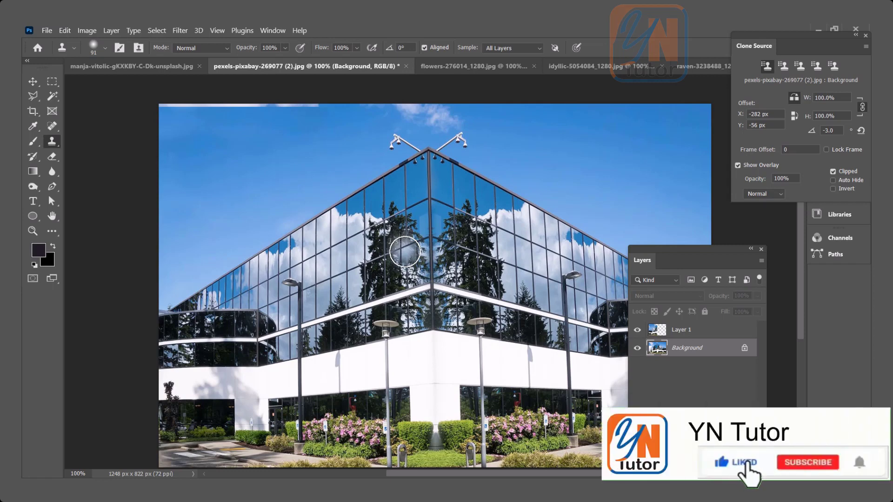
{"action": "left_click", "coordinate": [806, 462]}
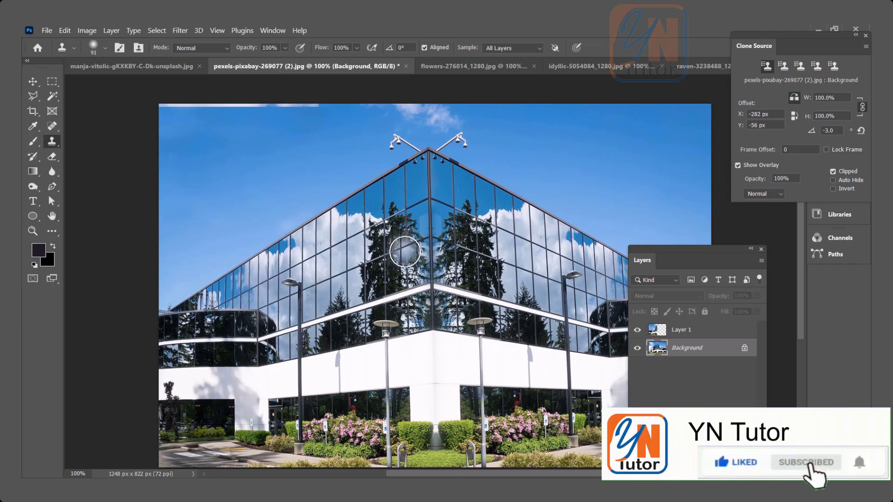